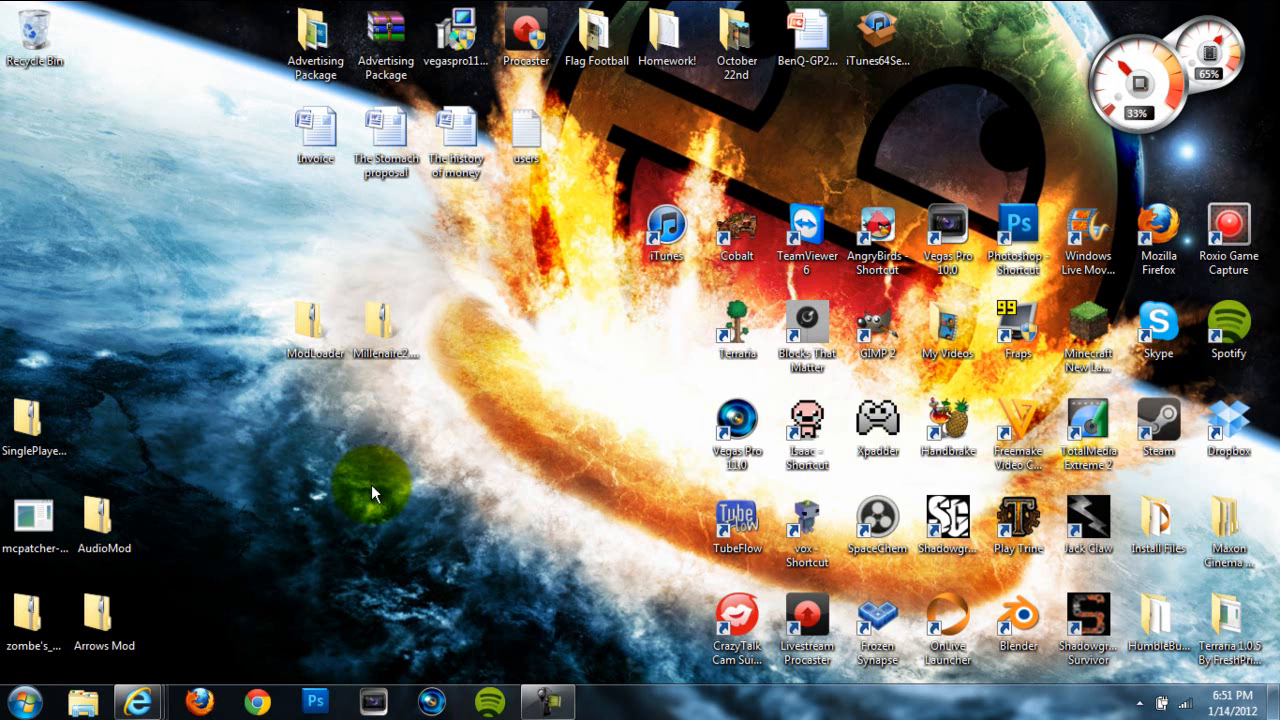
Step: Extract the ModLoader zip archive into its own folder on the desktop
click(412, 330)
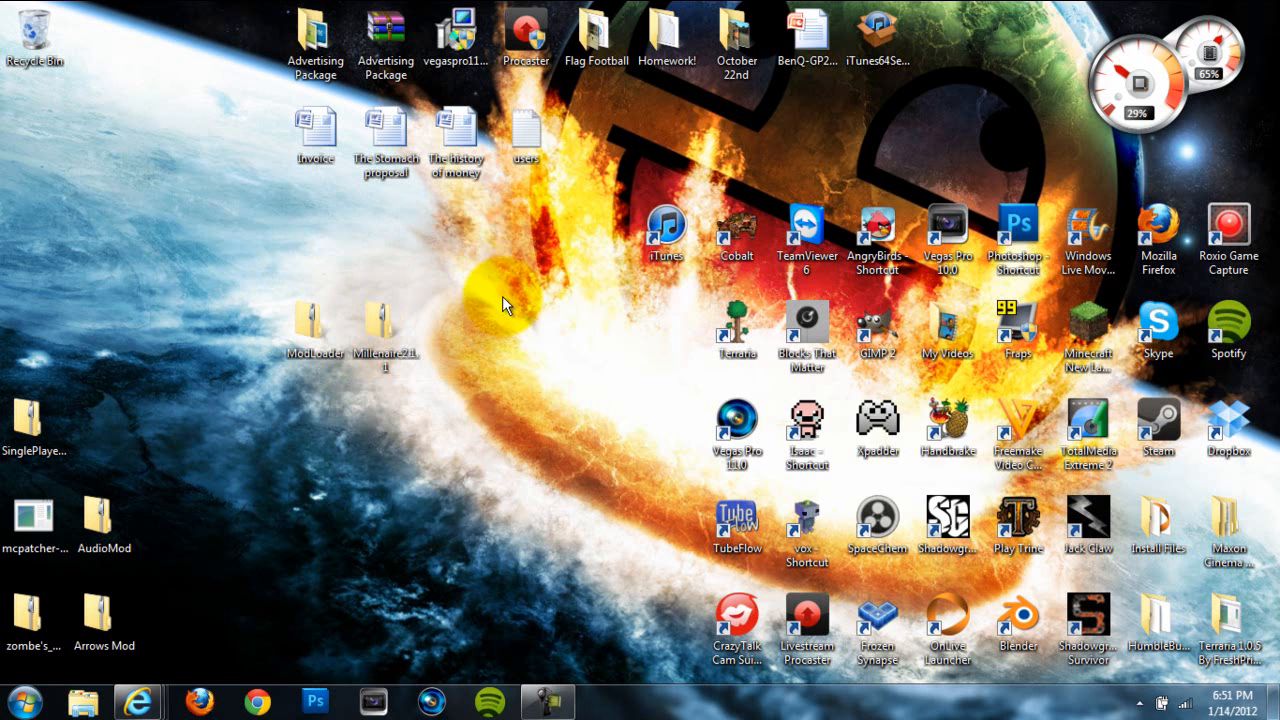
click(316, 328)
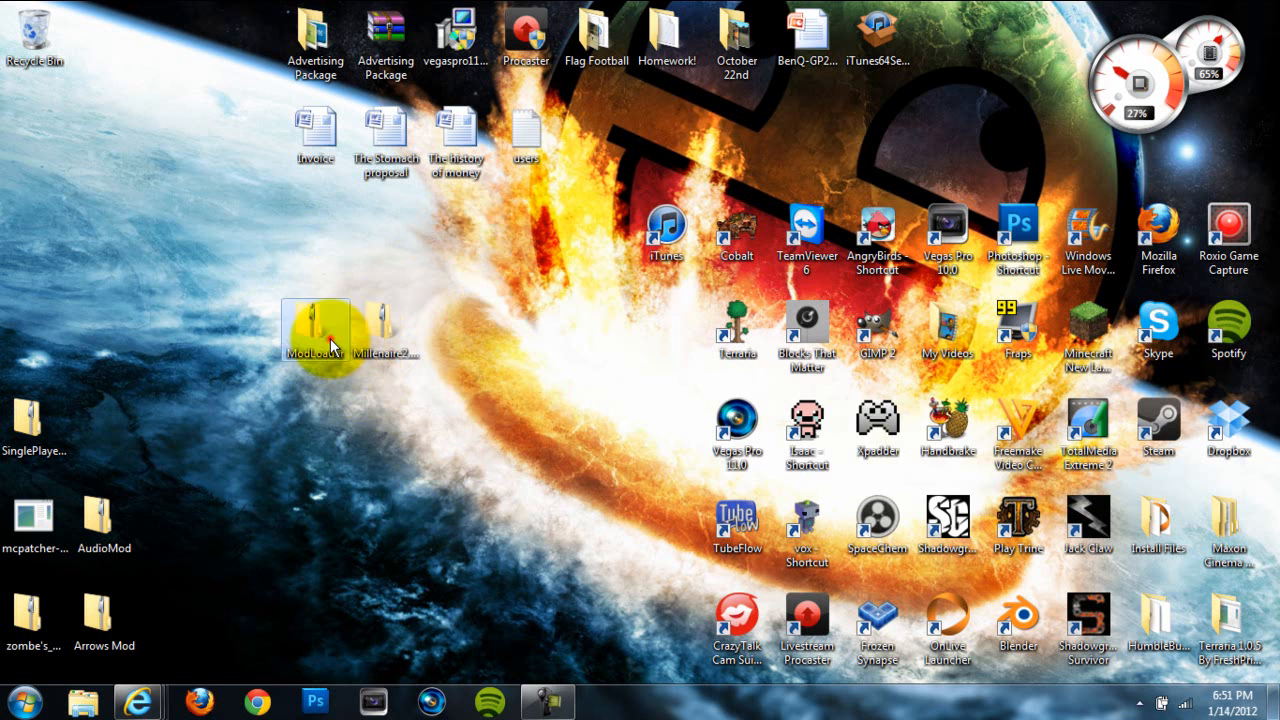
click(386, 330)
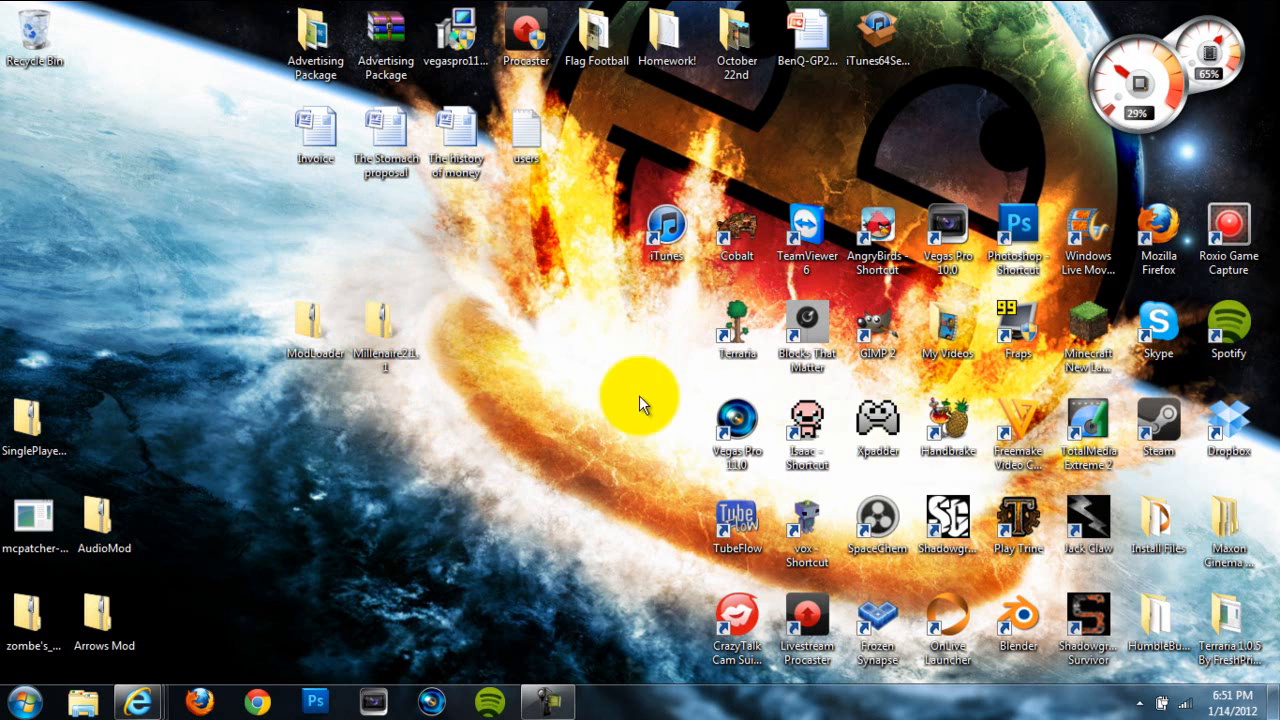
mouse_move(484, 504)
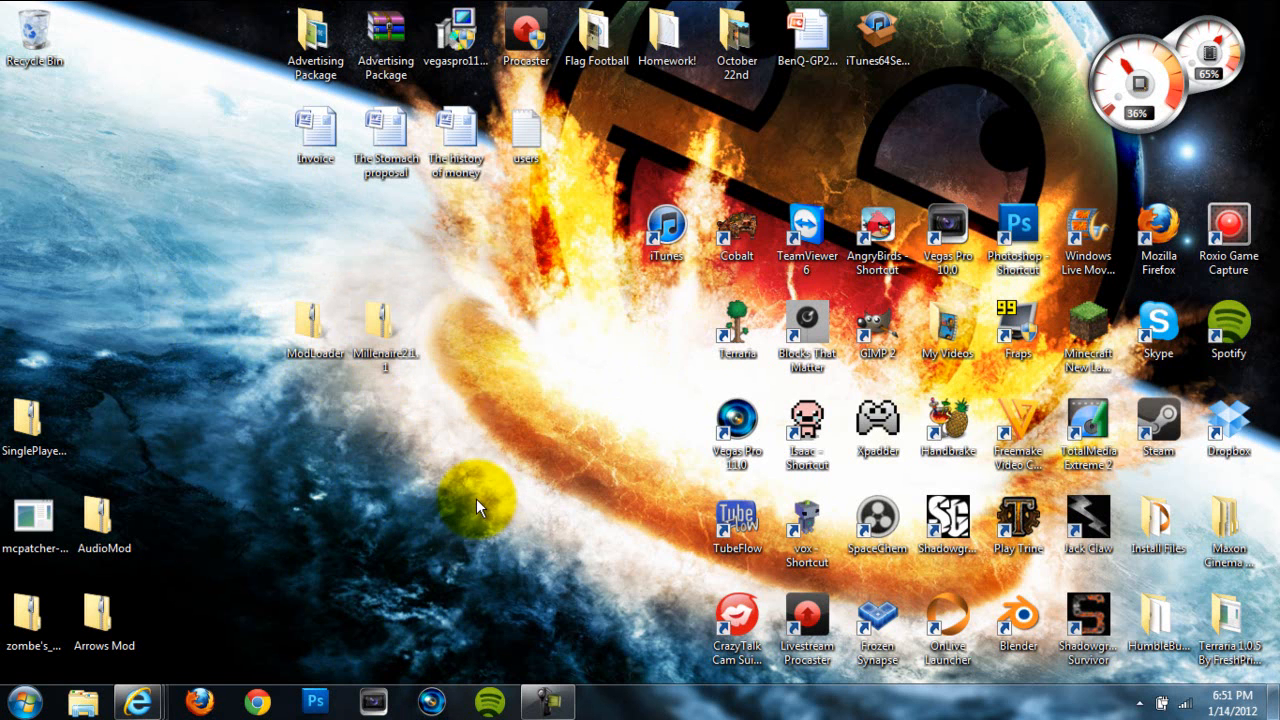
mouse_move(492, 398)
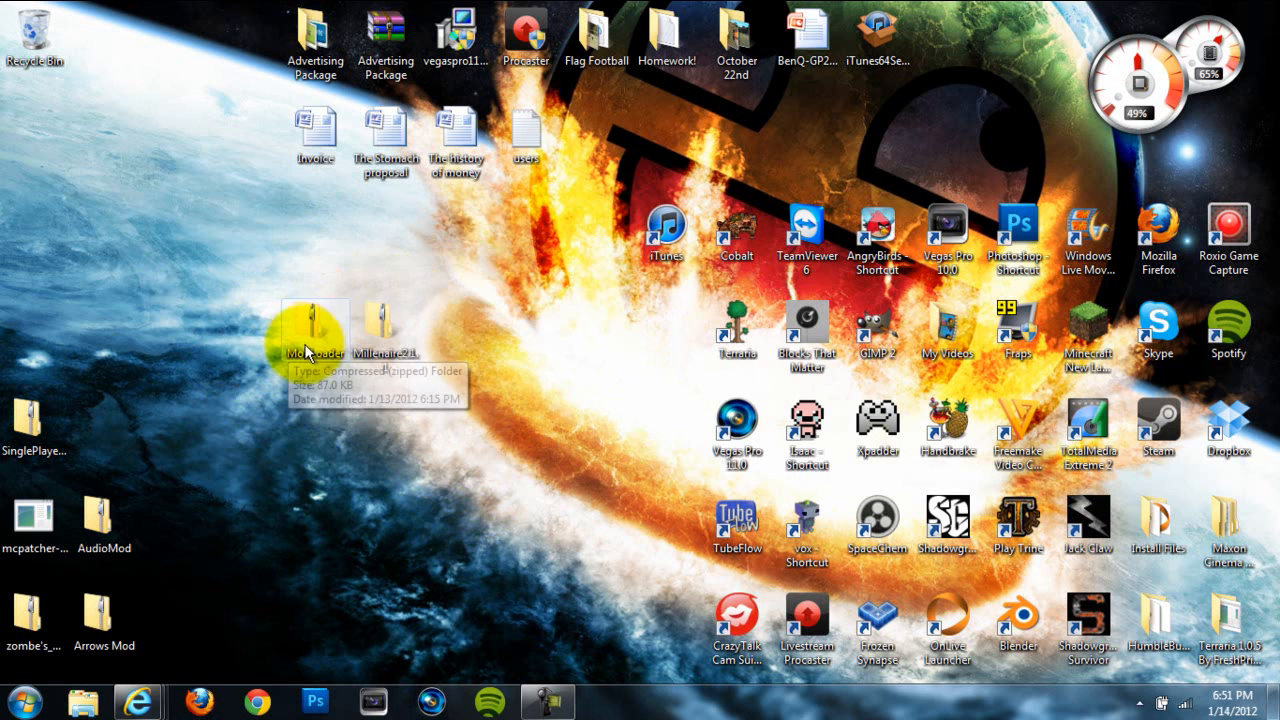
right_click(312, 330)
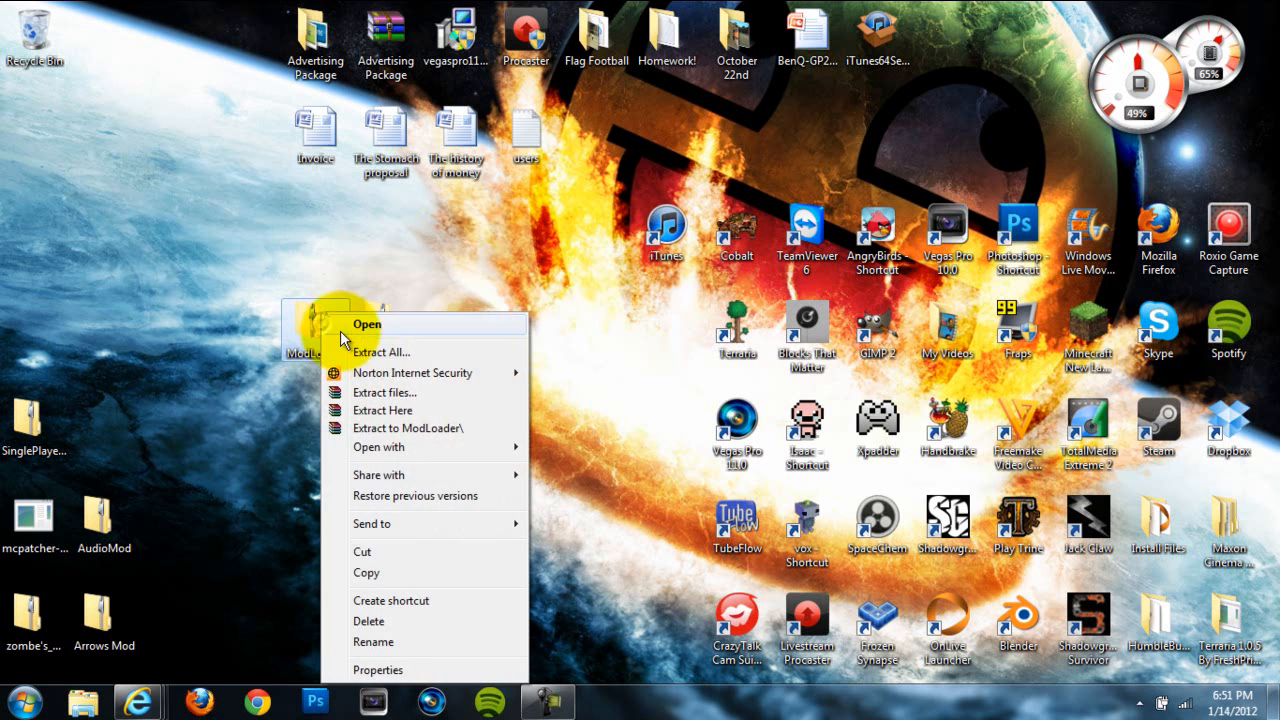
click(380, 352)
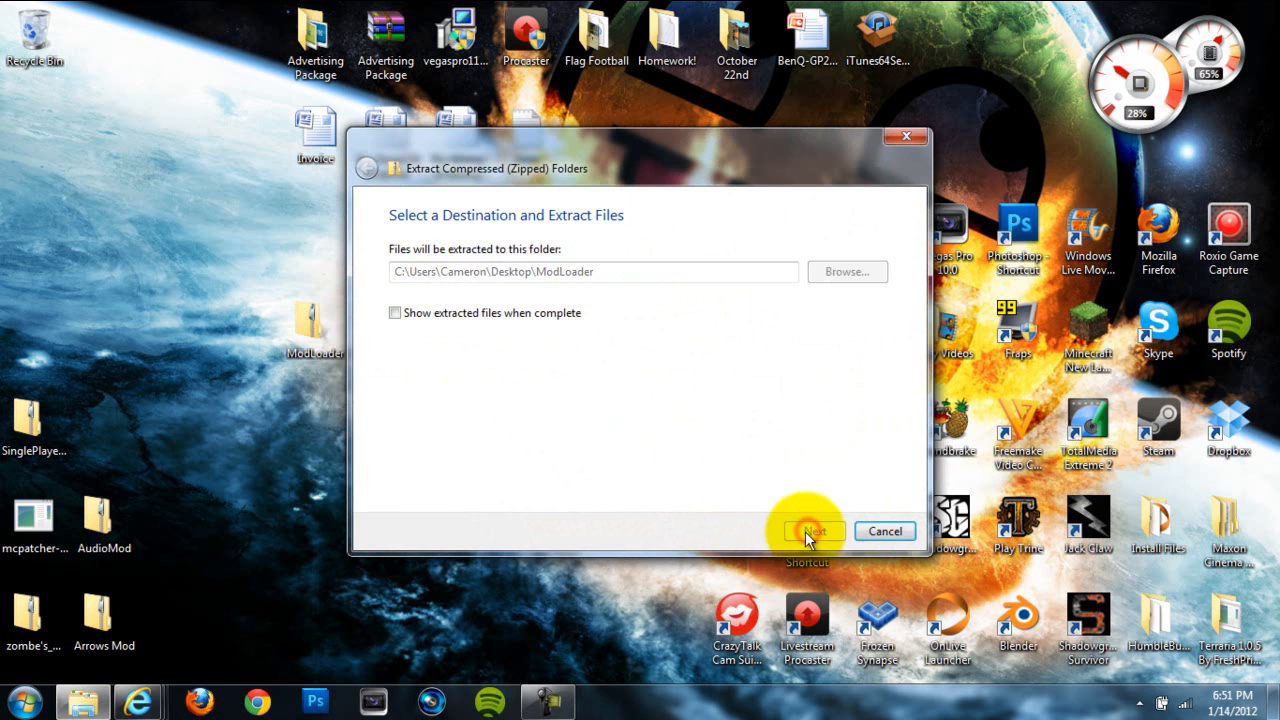
click(810, 532)
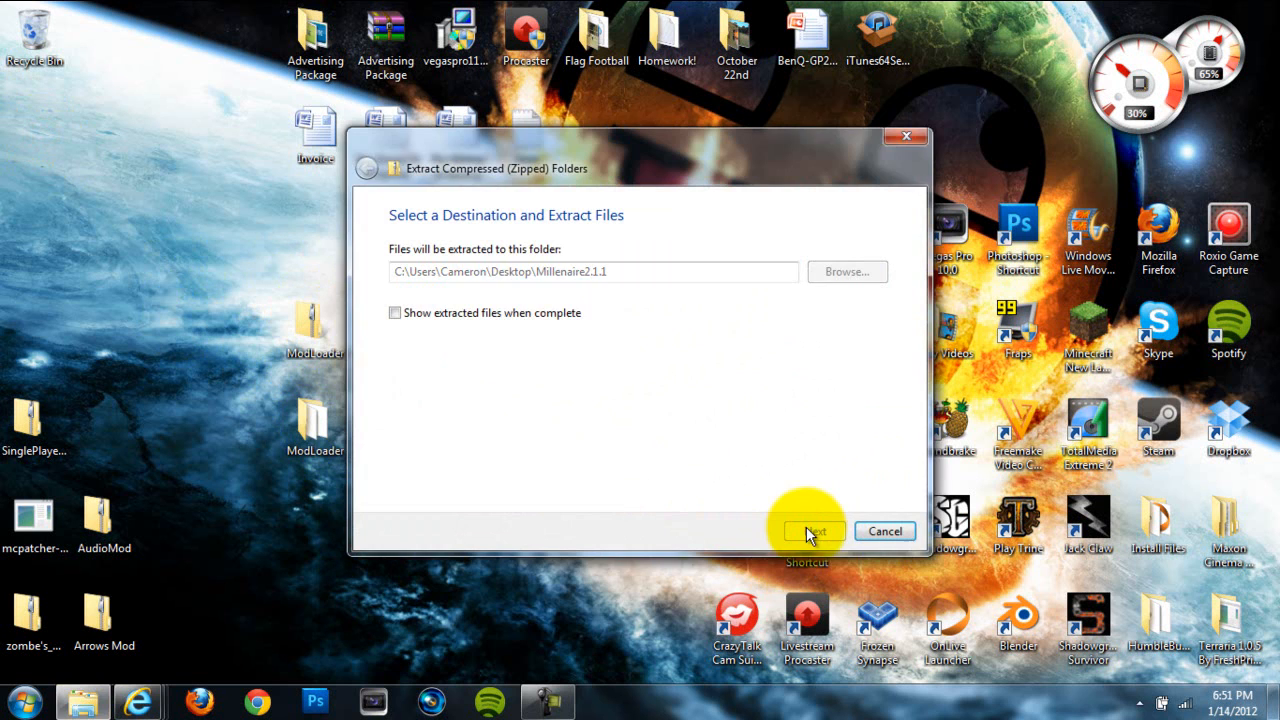
Step: Extract the Millenaire2.1.1 zip archive into a desktop folder
click(814, 530)
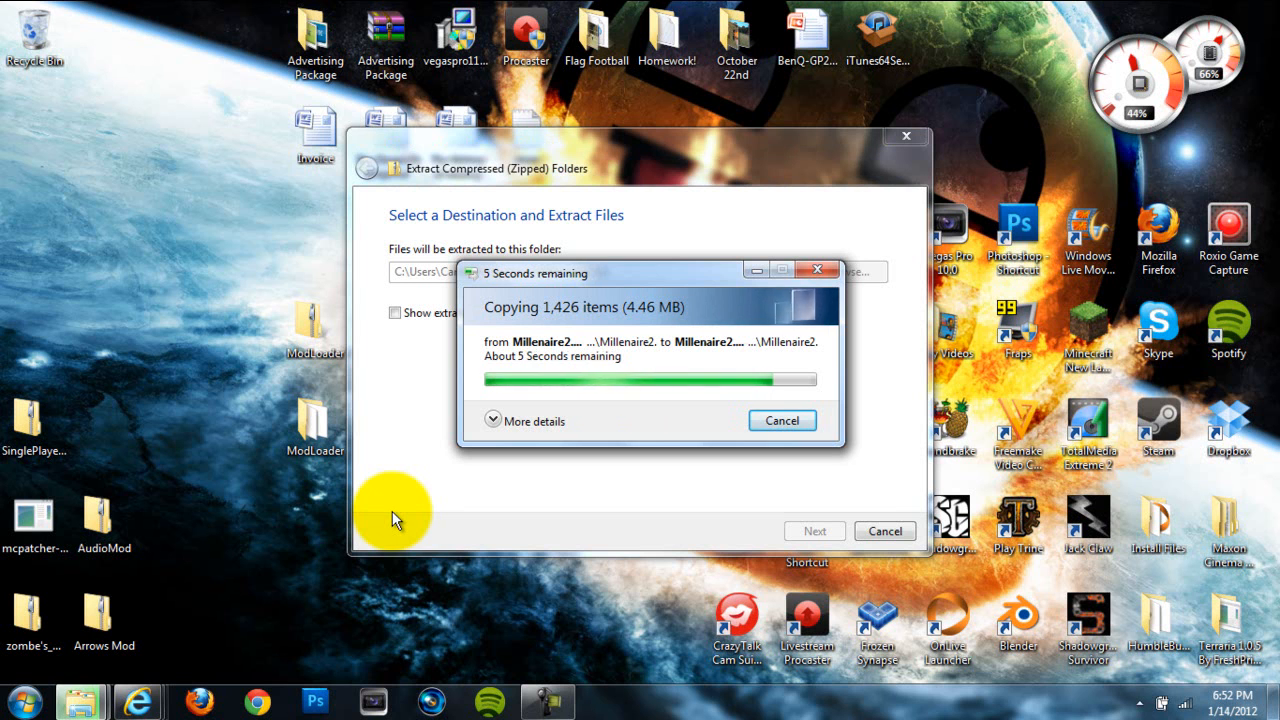
mouse_move(226, 324)
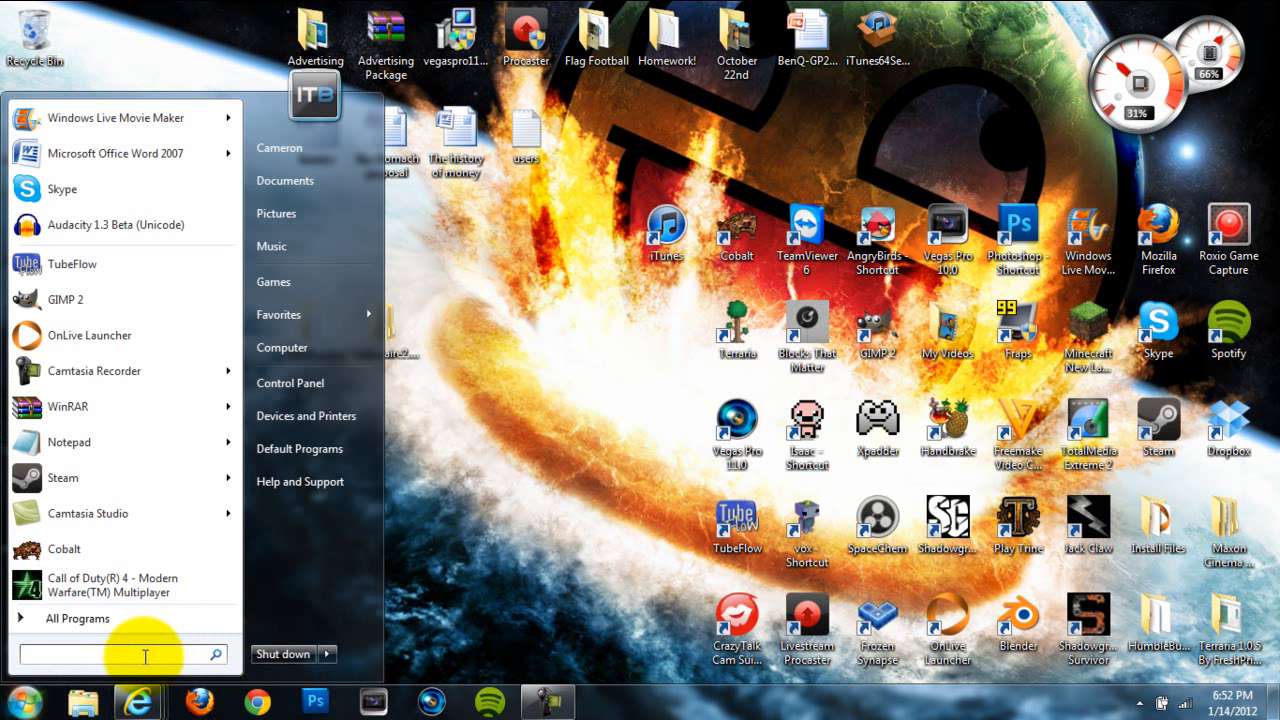
Step: Go to %appdata%\.minecraft\bin and bring up the options for minecraft.jar
text(%appdata%)
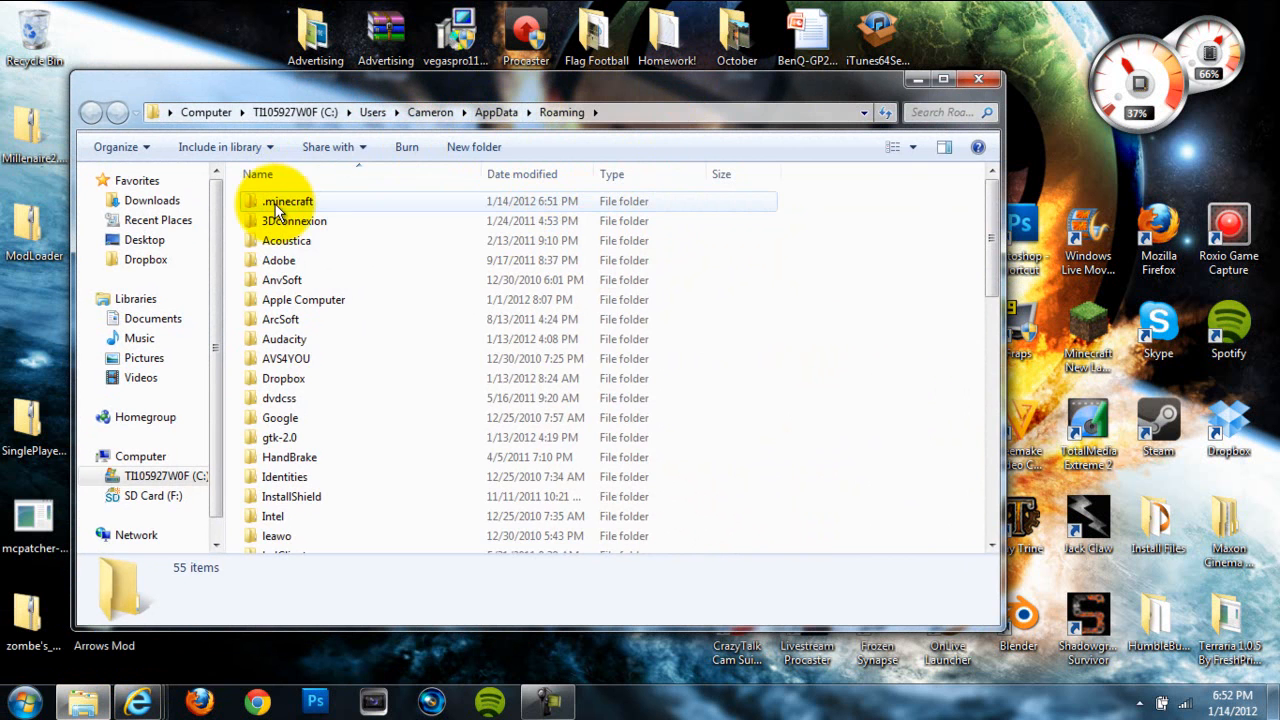
double_click(288, 200)
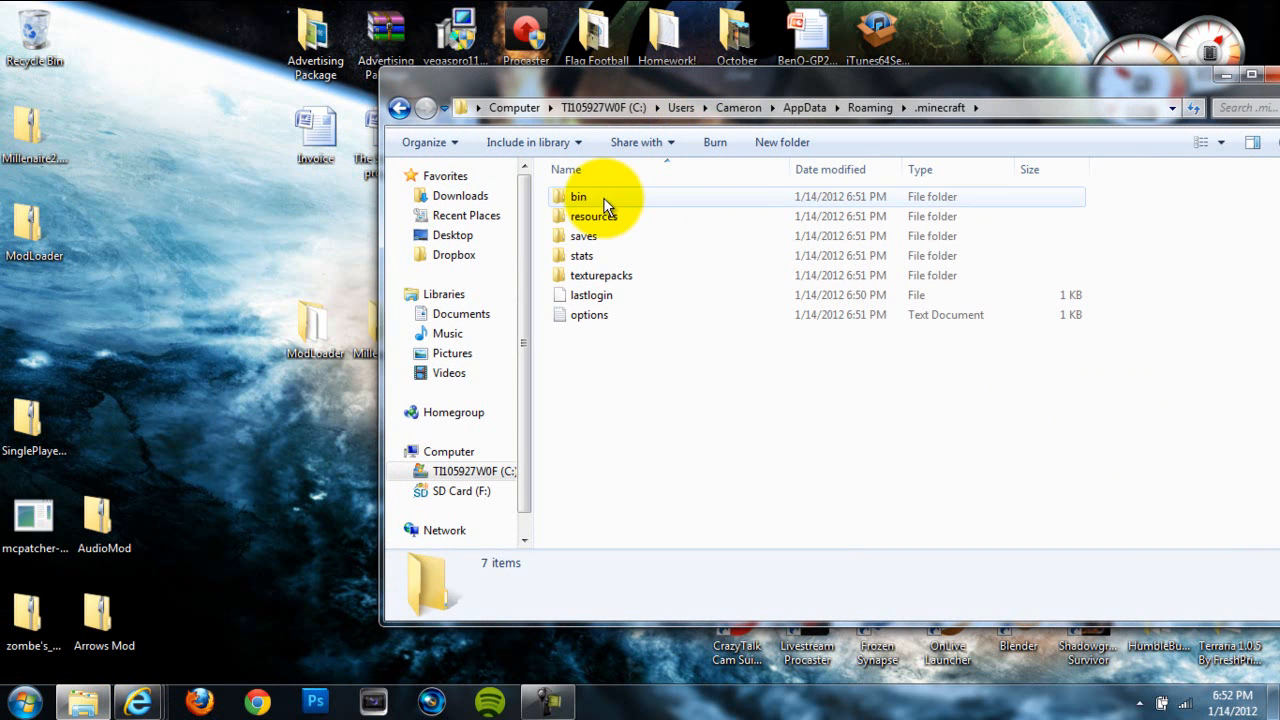
double_click(578, 196)
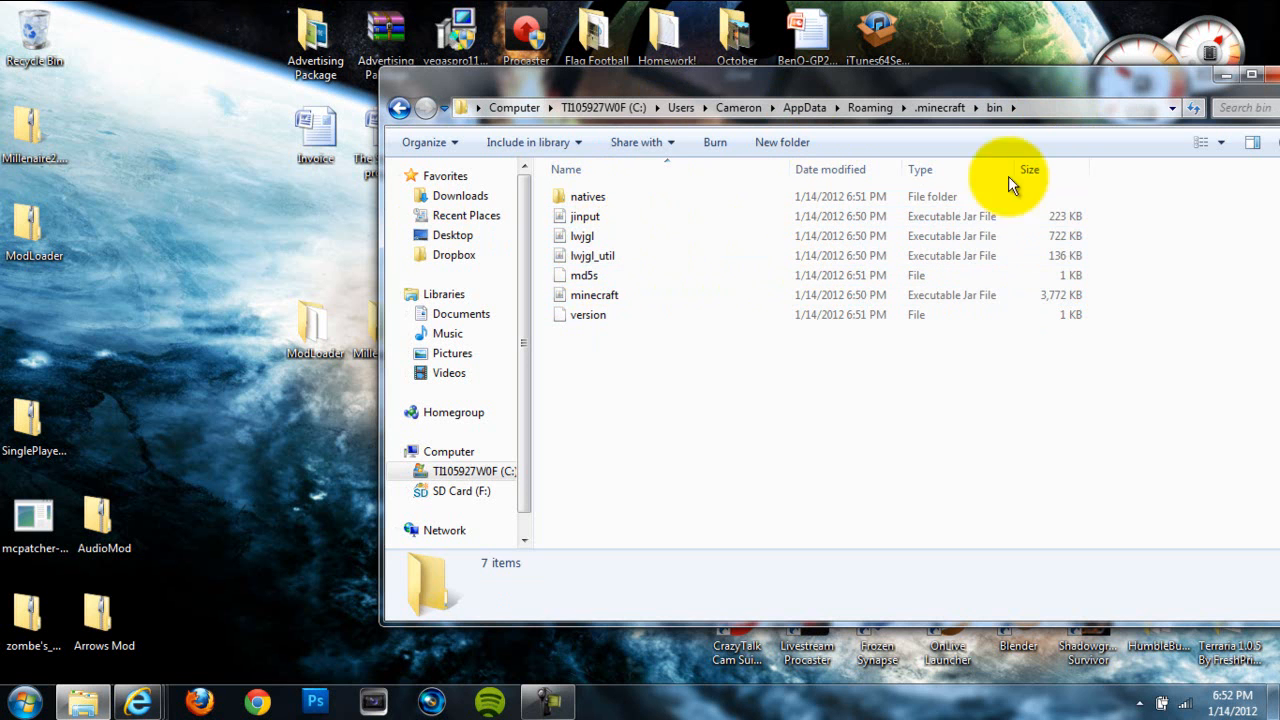
mouse_move(596, 296)
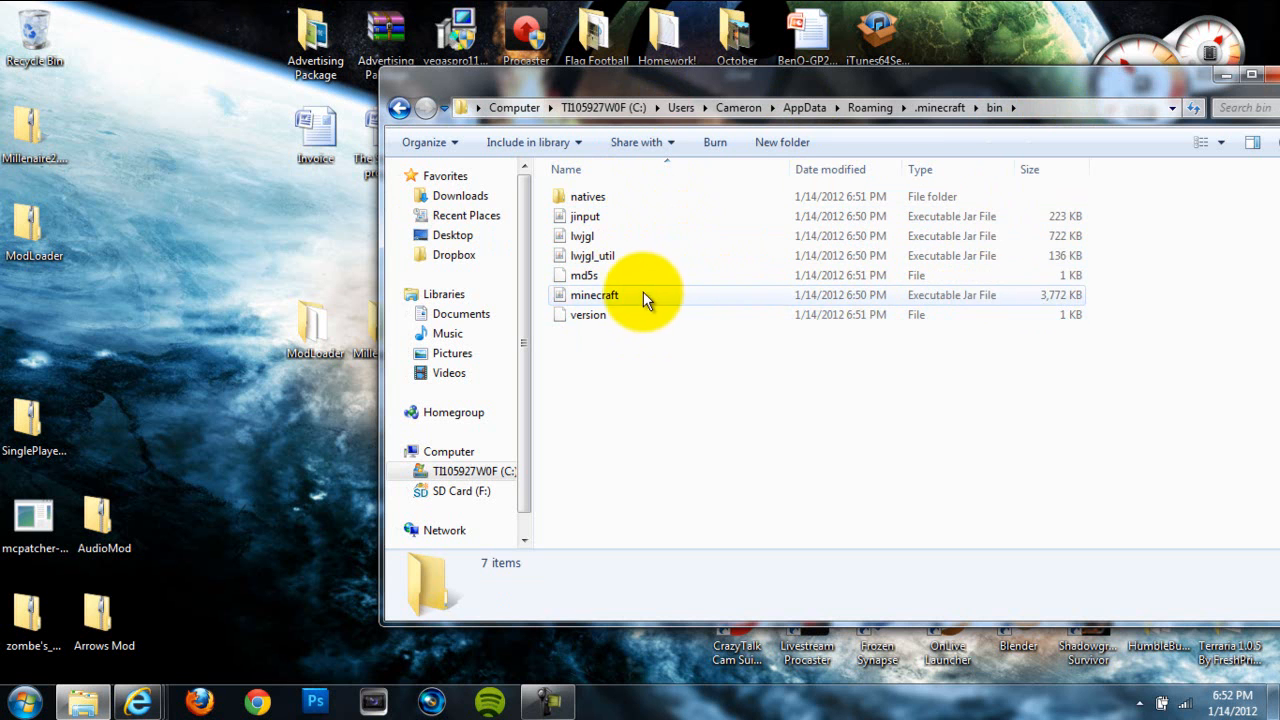
right_click(596, 294)
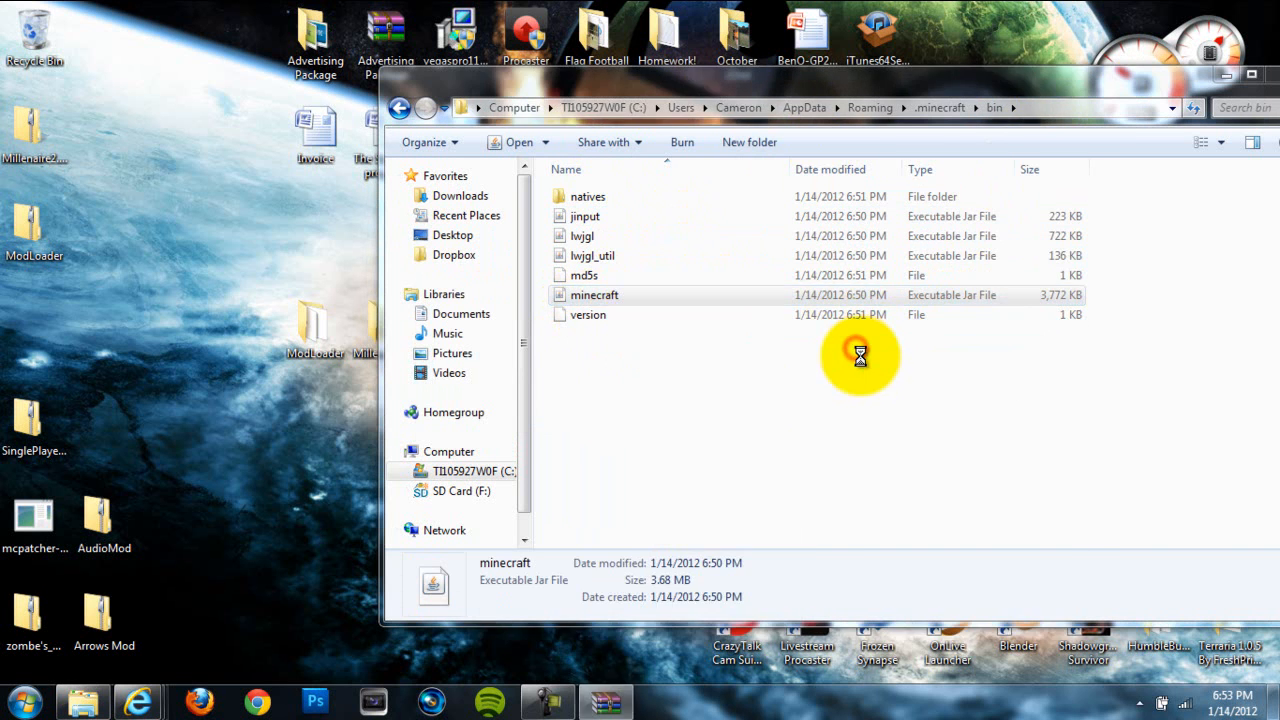
Step: Open minecraft.jar in WinRAR, dismiss the license notice and select META-INF
double_click(594, 294)
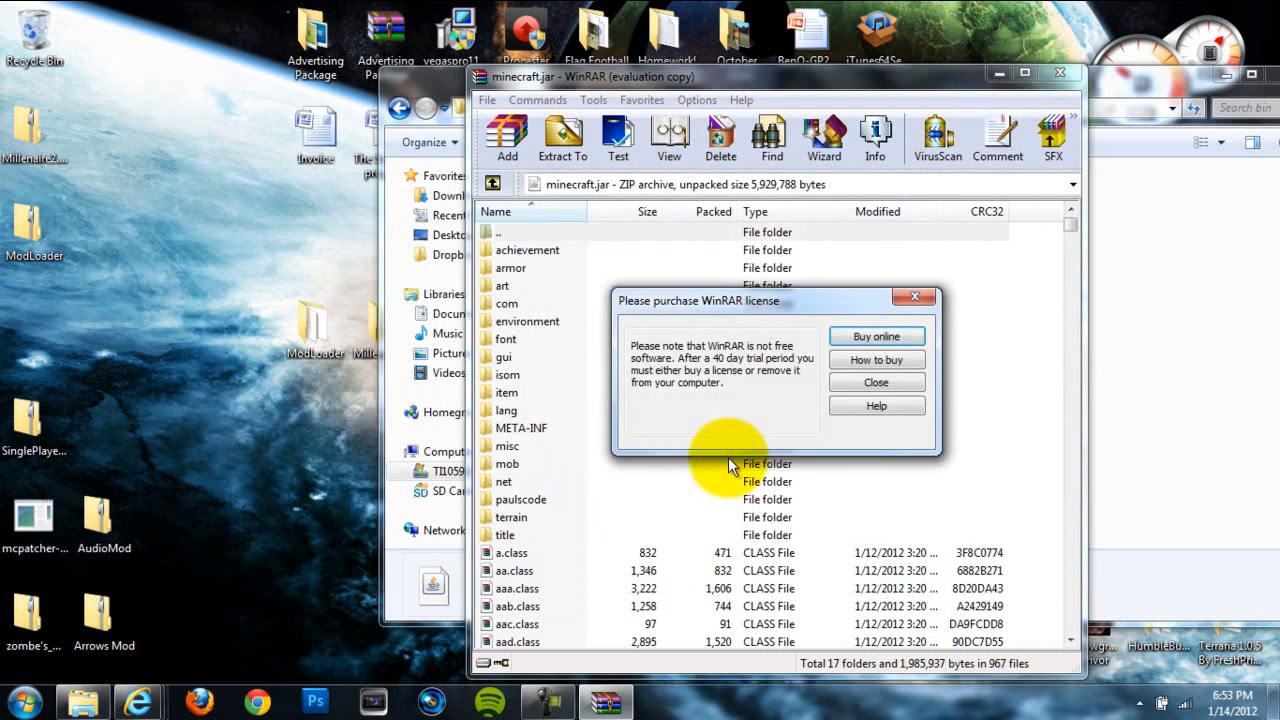
click(874, 382)
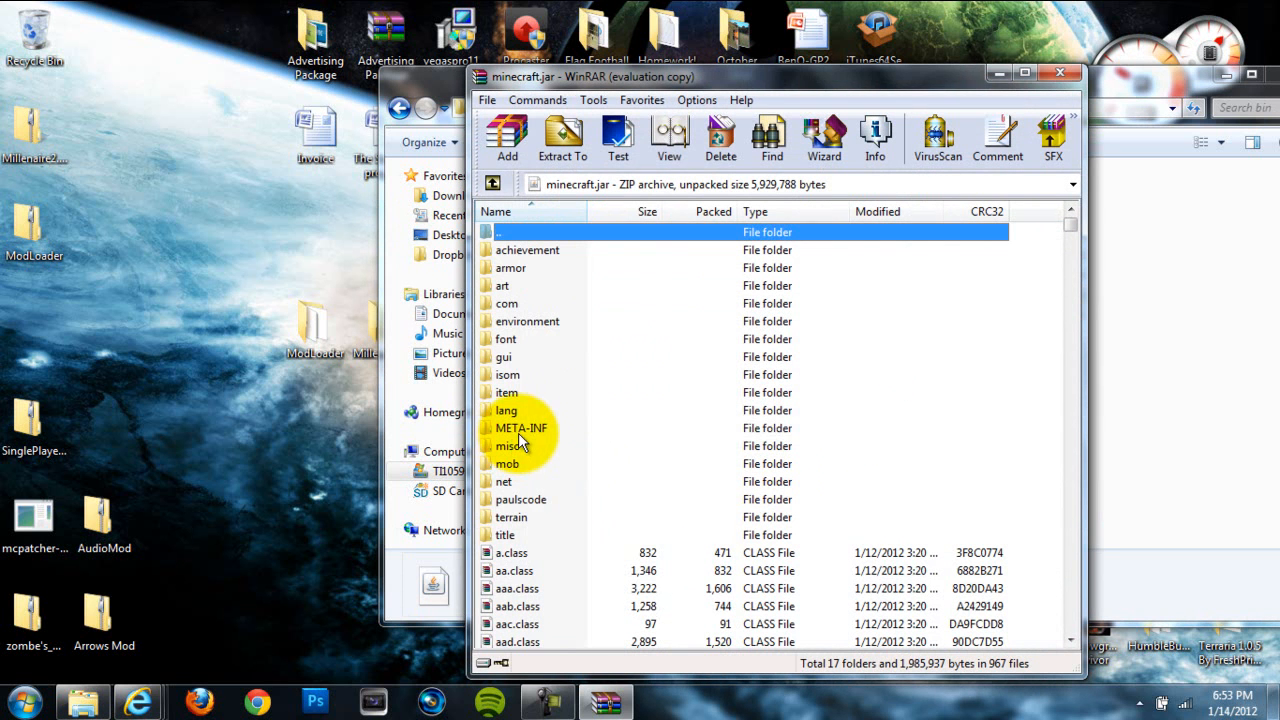
click(520, 428)
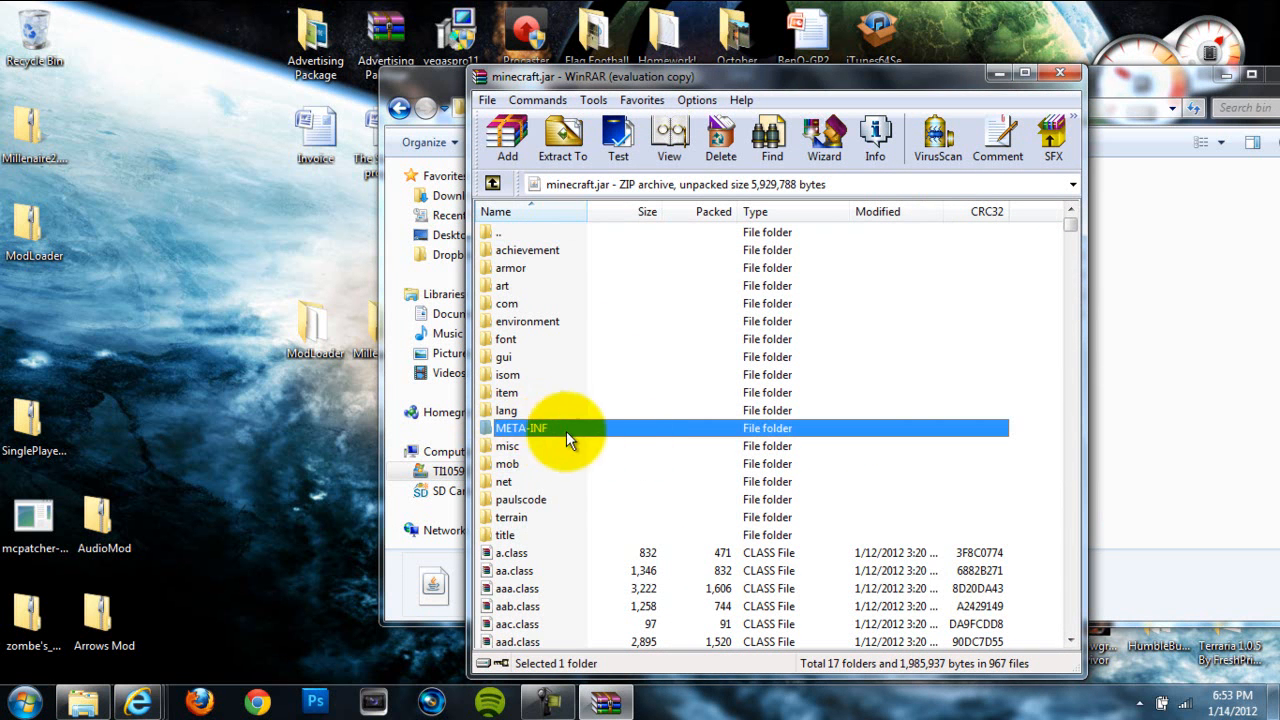
mouse_move(548, 436)
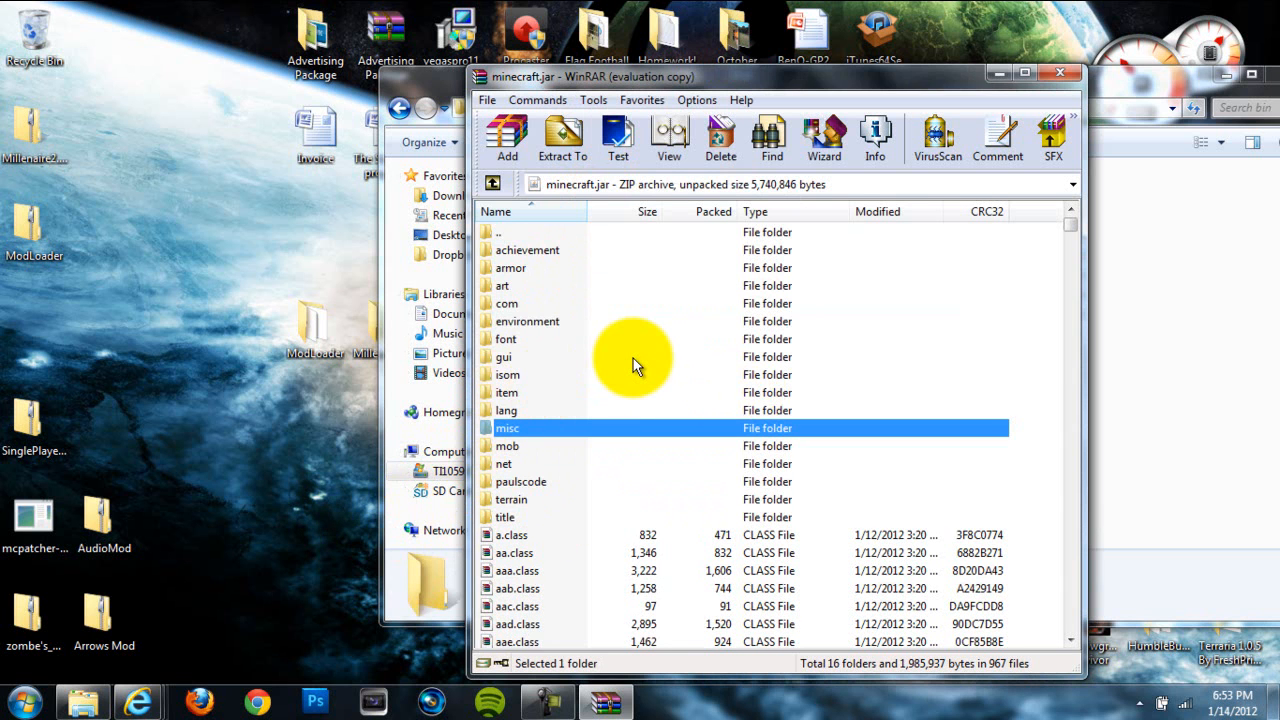
mouse_move(736, 264)
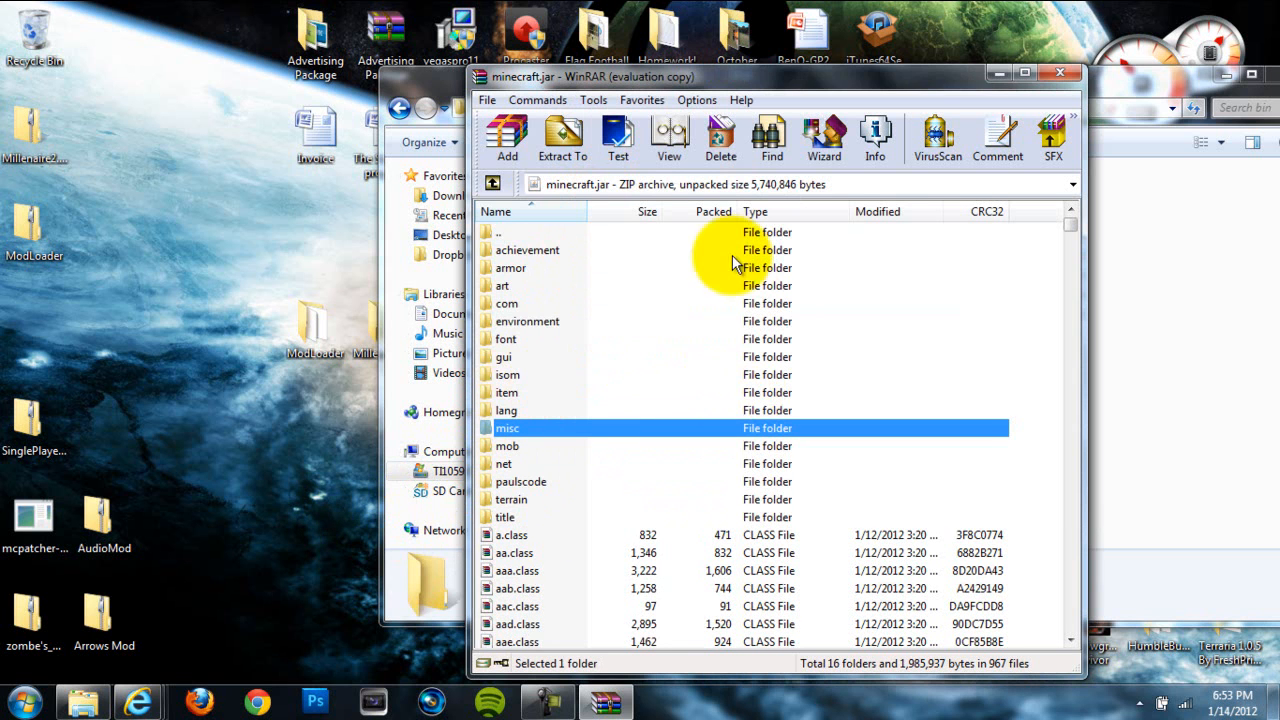
mouse_move(436, 104)
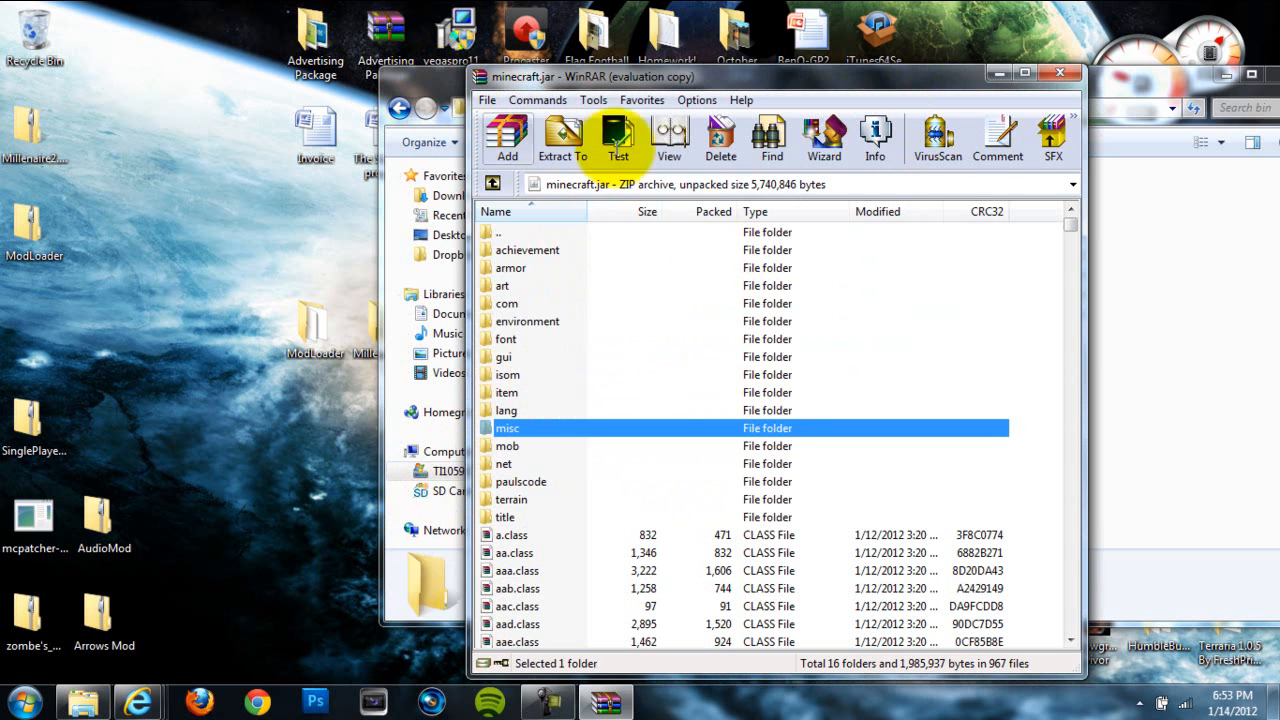
mouse_move(812, 392)
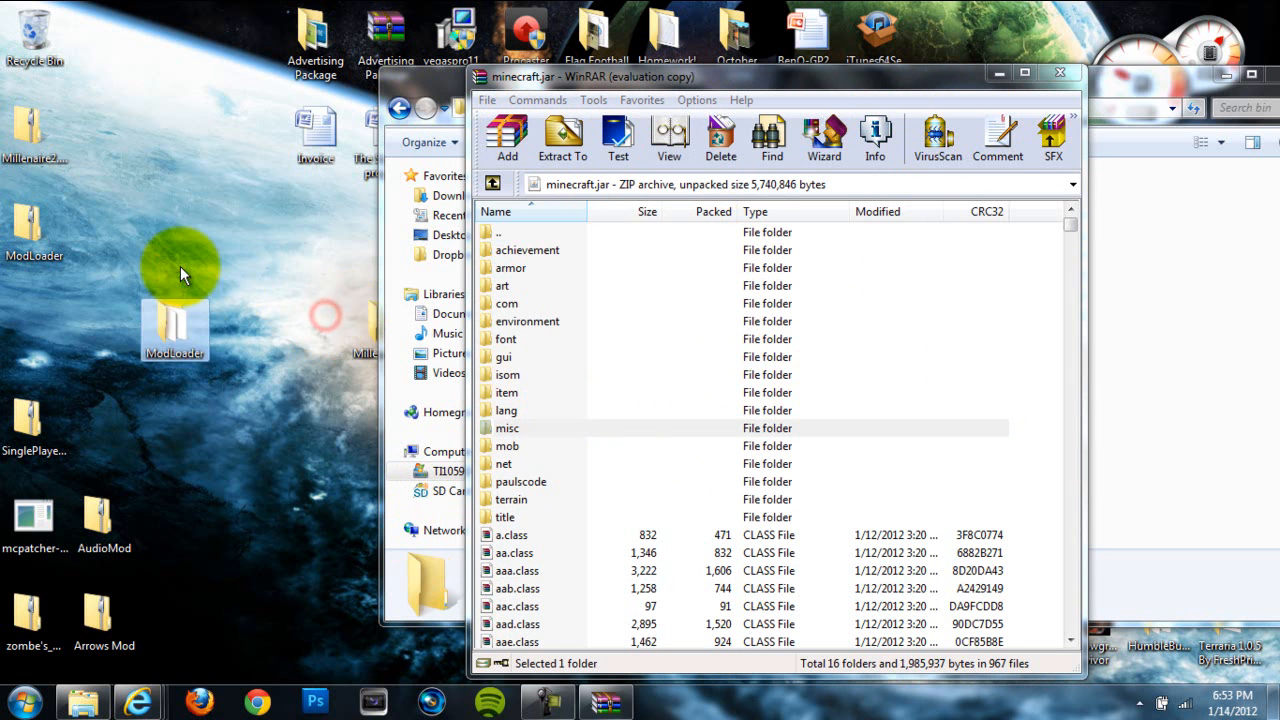
Step: Add the ModLoader folder's files into minecraft.jar and confirm the archive parameters
double_click(176, 330)
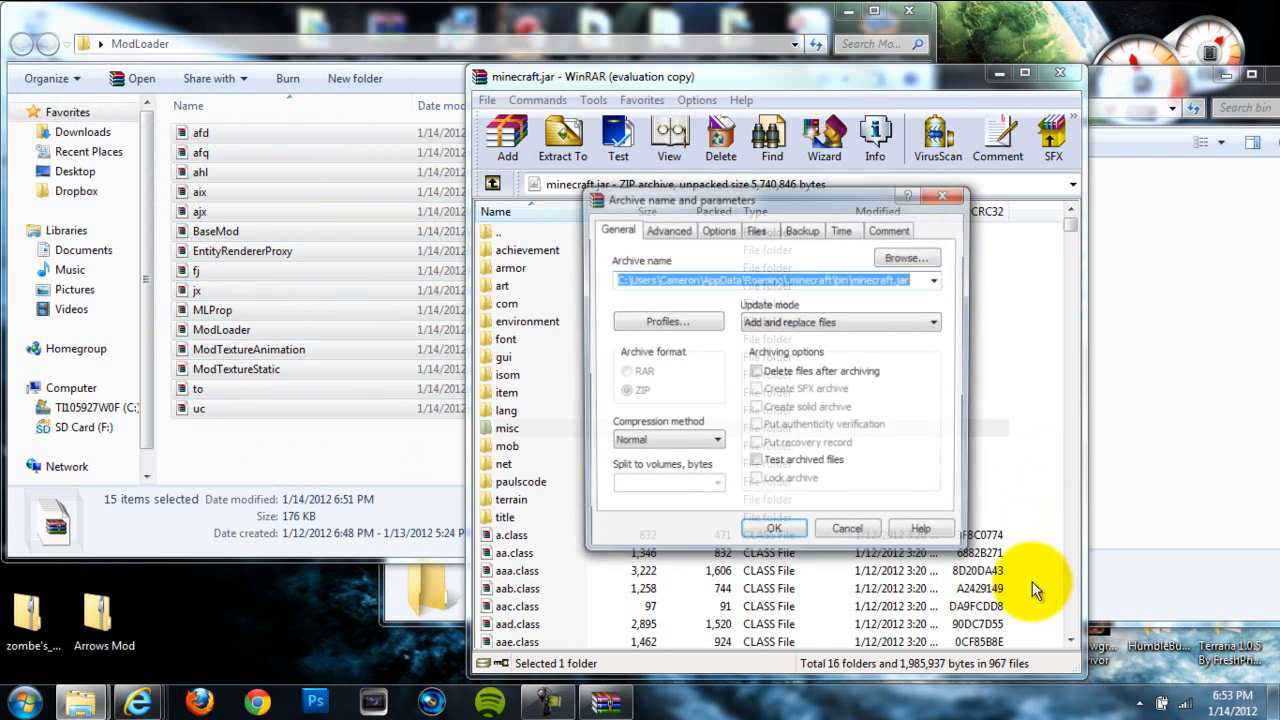
click(772, 528)
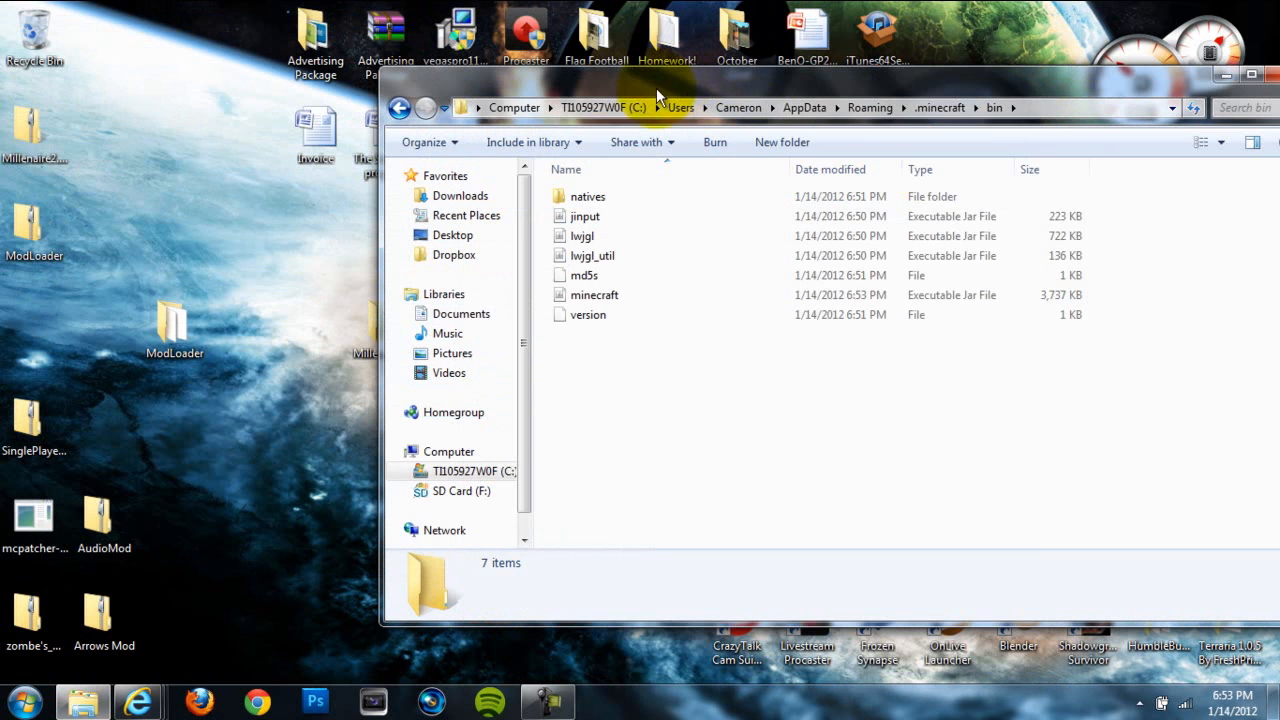
Step: Return to the .minecraft folder and create a new folder inside it
click(400, 108)
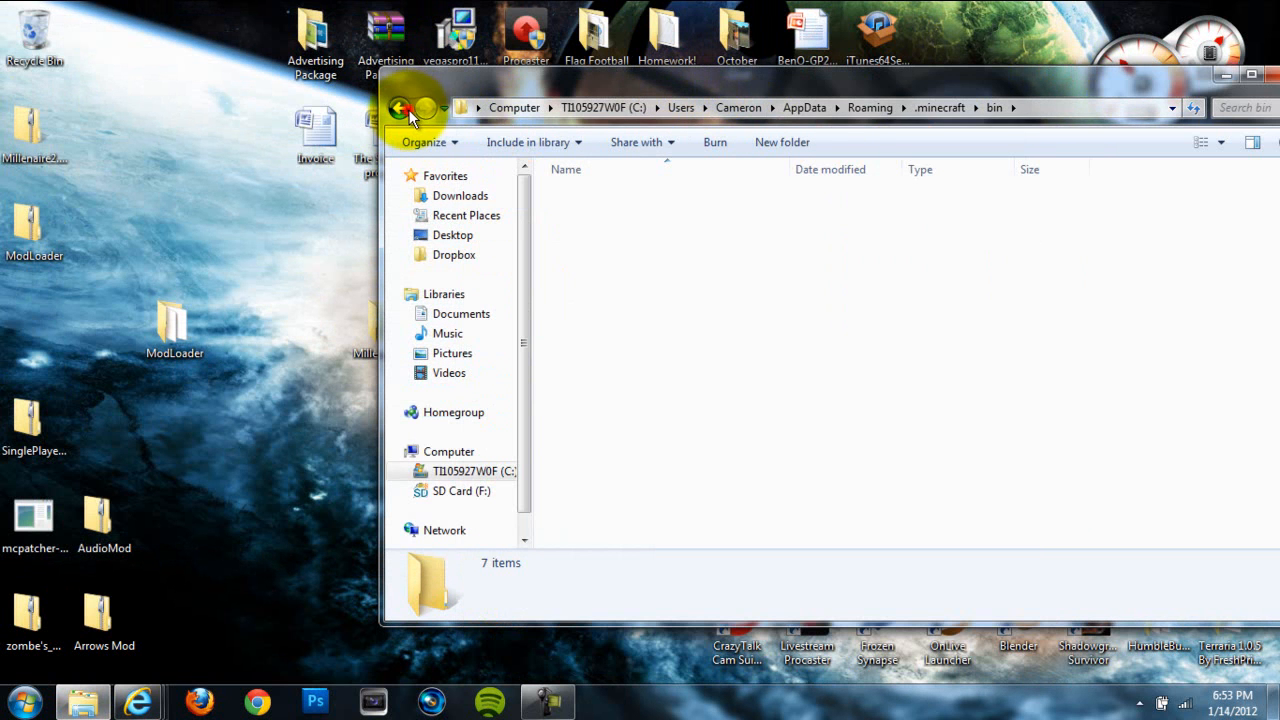
click(400, 108)
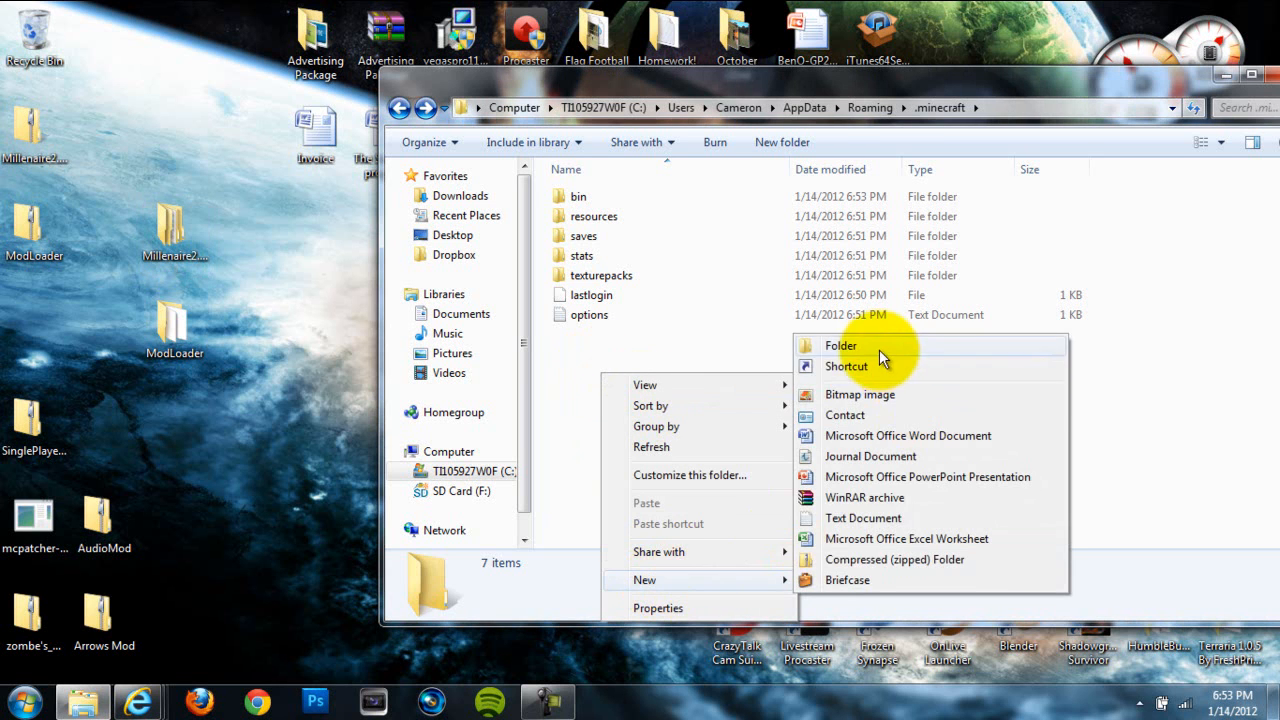
click(840, 344)
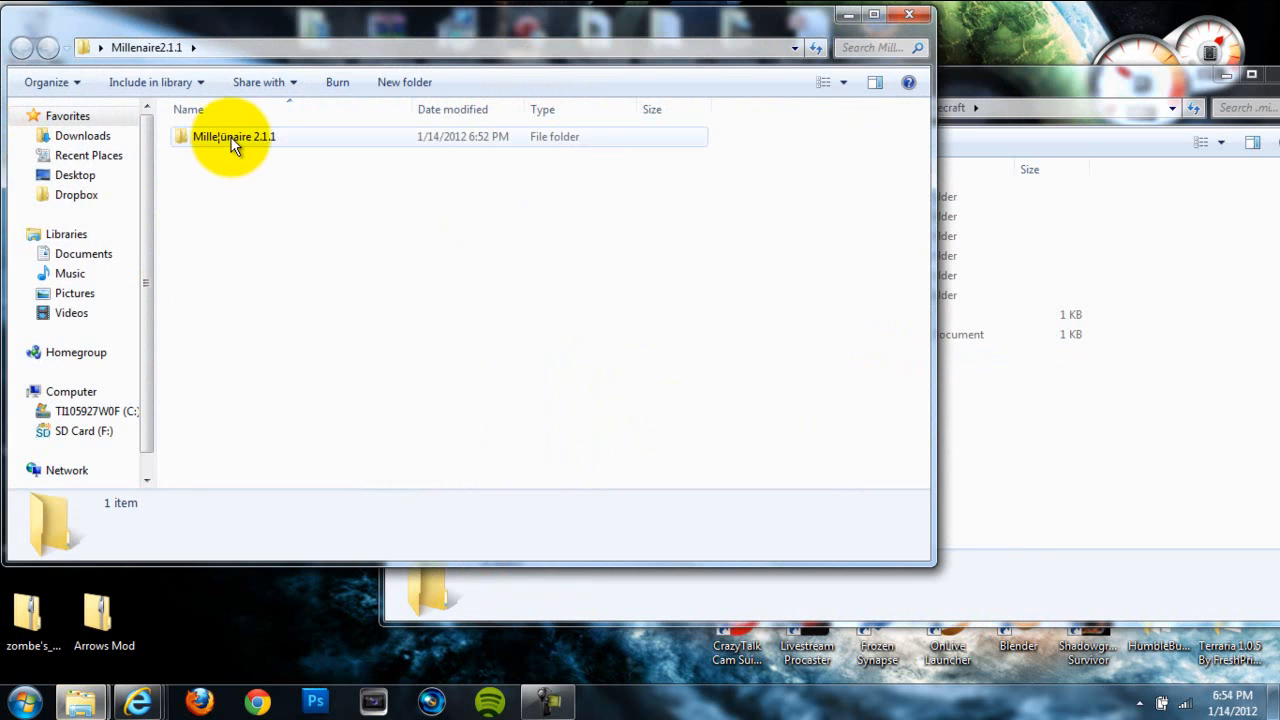
Step: Open Millenaire 2.1.1 and select its 'Put in mods folder' and 'Put in minecraft folder' folders
double_click(232, 136)
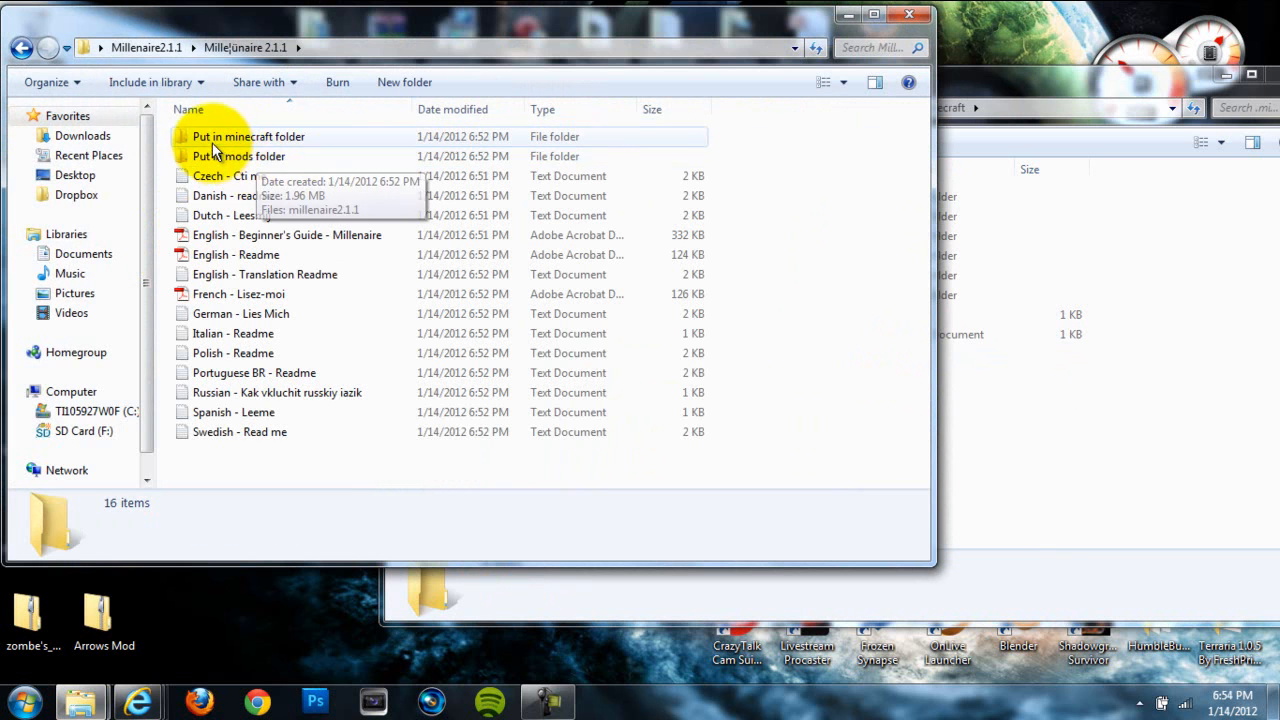
click(238, 156)
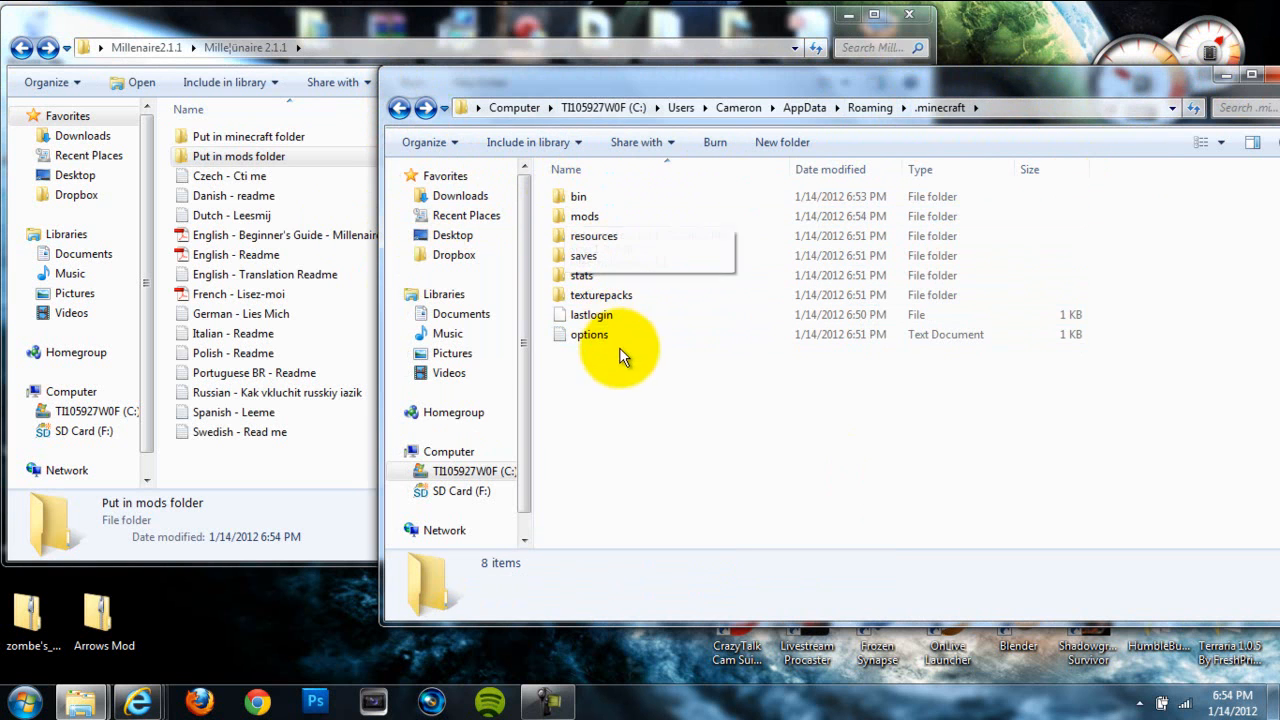
mouse_move(314, 144)
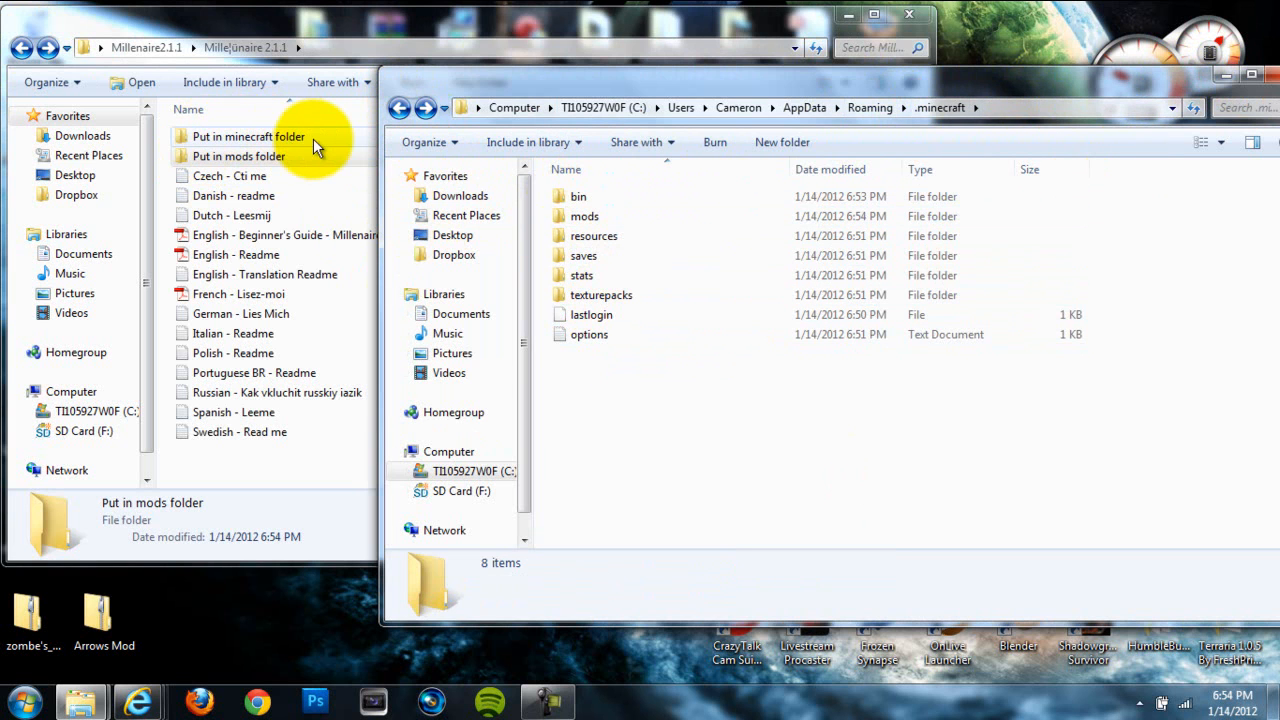
click(248, 136)
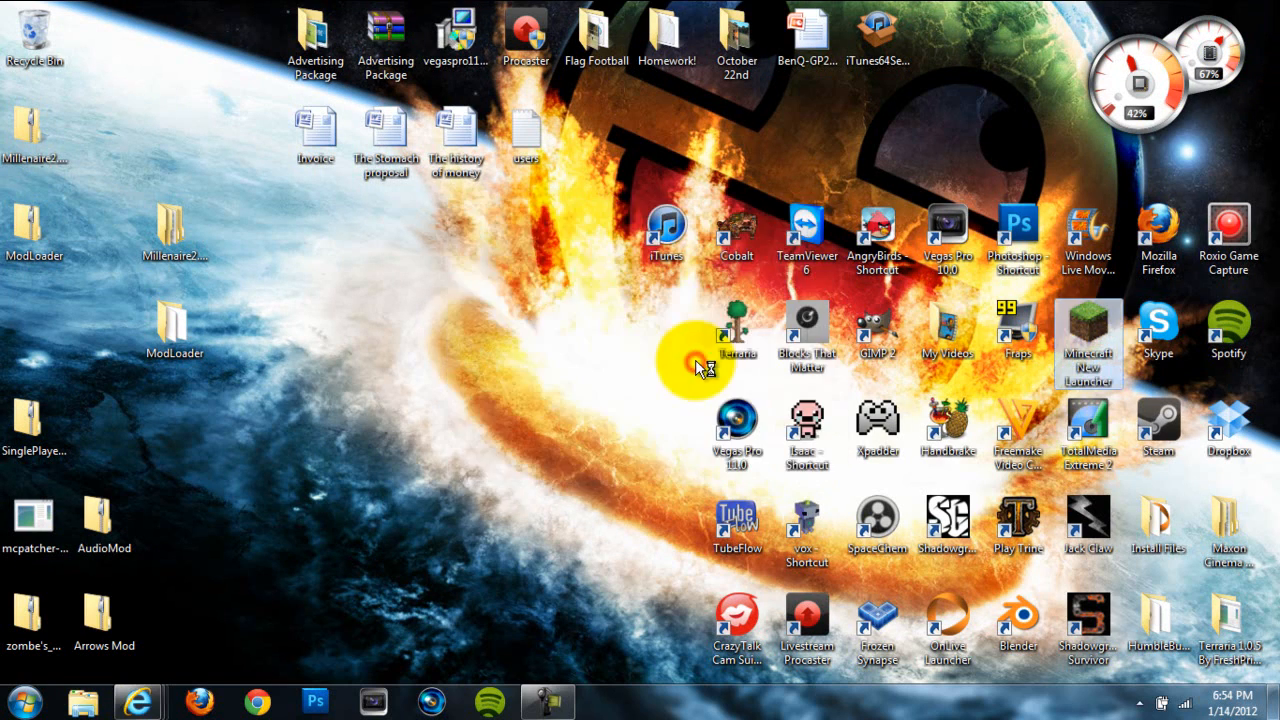
Step: Launch Minecraft from the desktop shortcut and create a new singleplayer world
double_click(1088, 340)
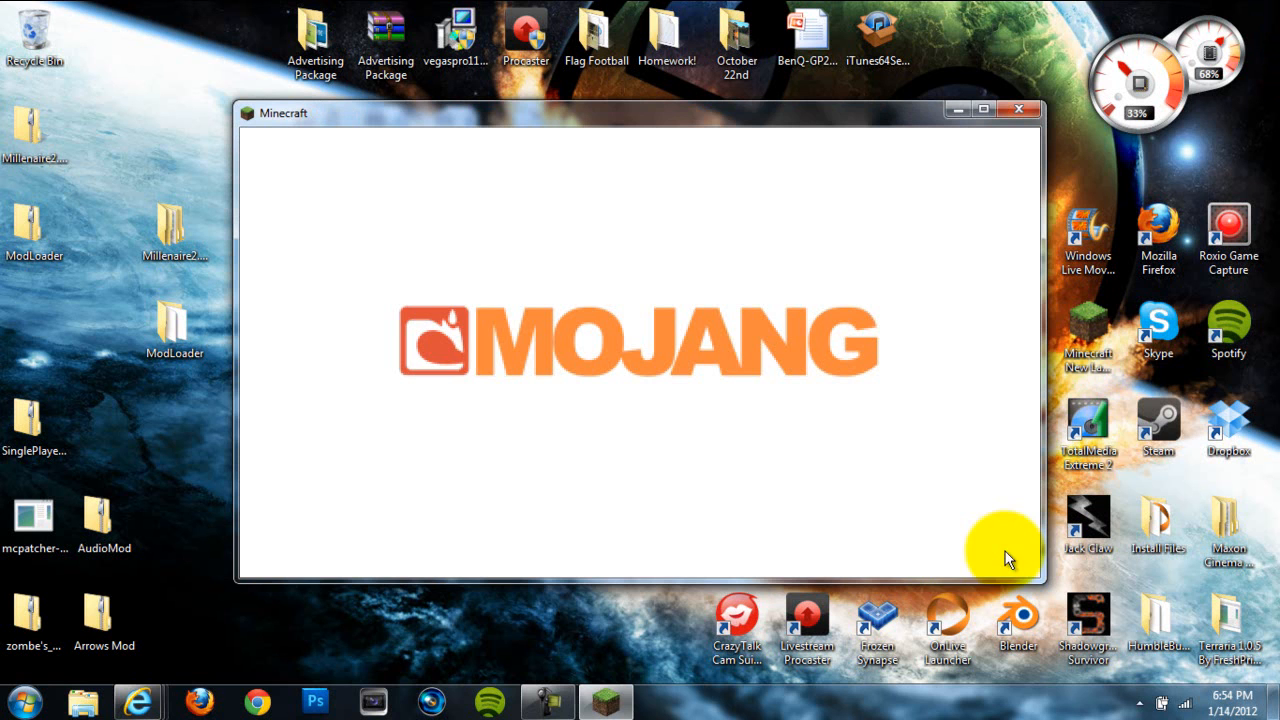
mouse_move(610, 364)
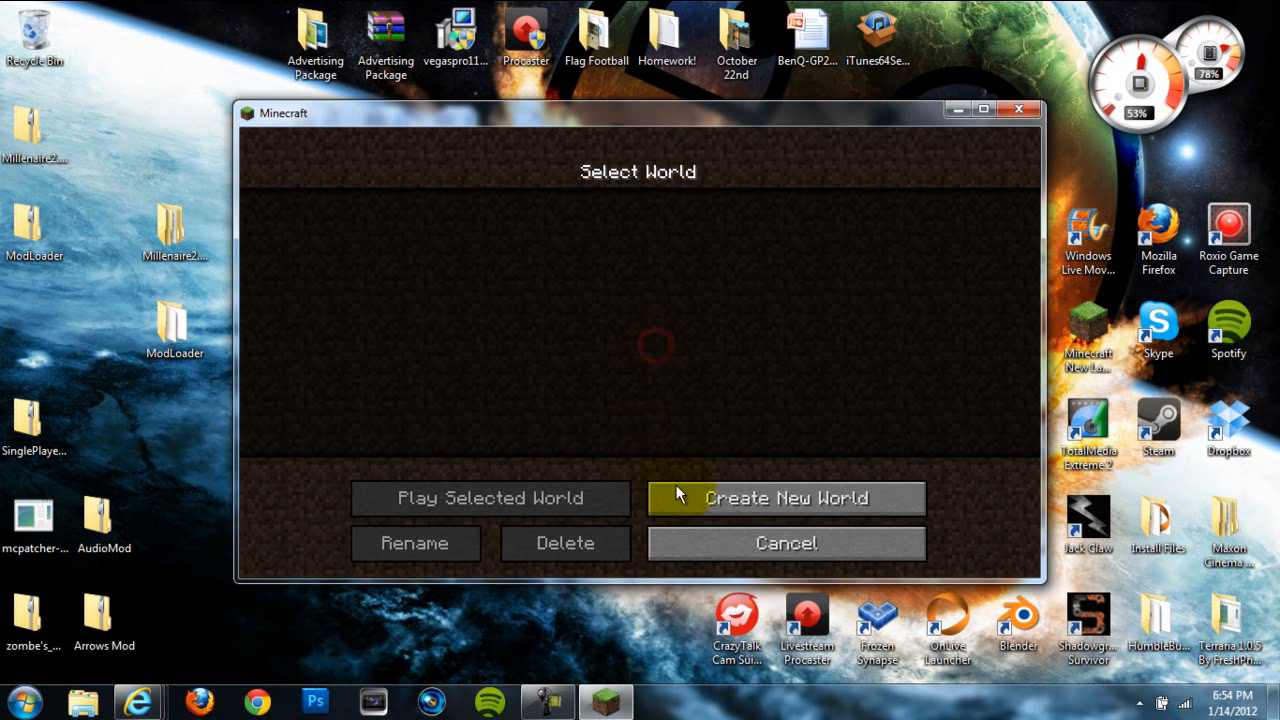
click(786, 498)
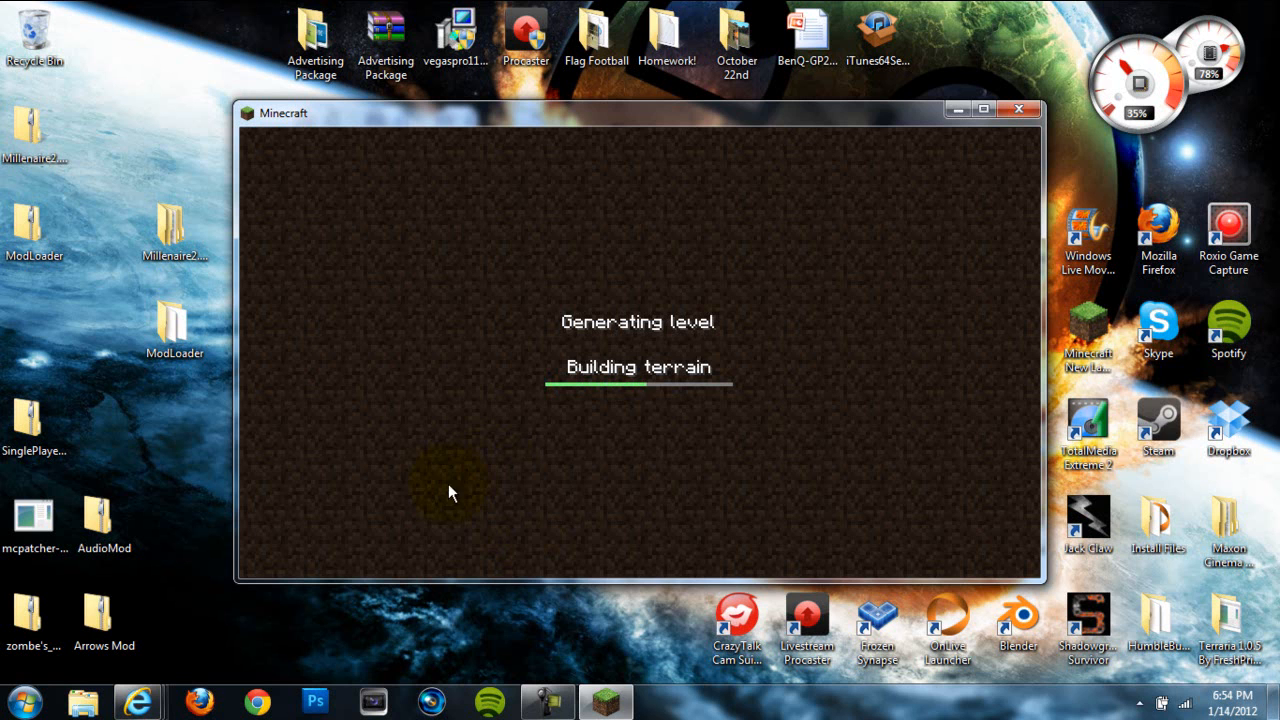
mouse_move(424, 536)
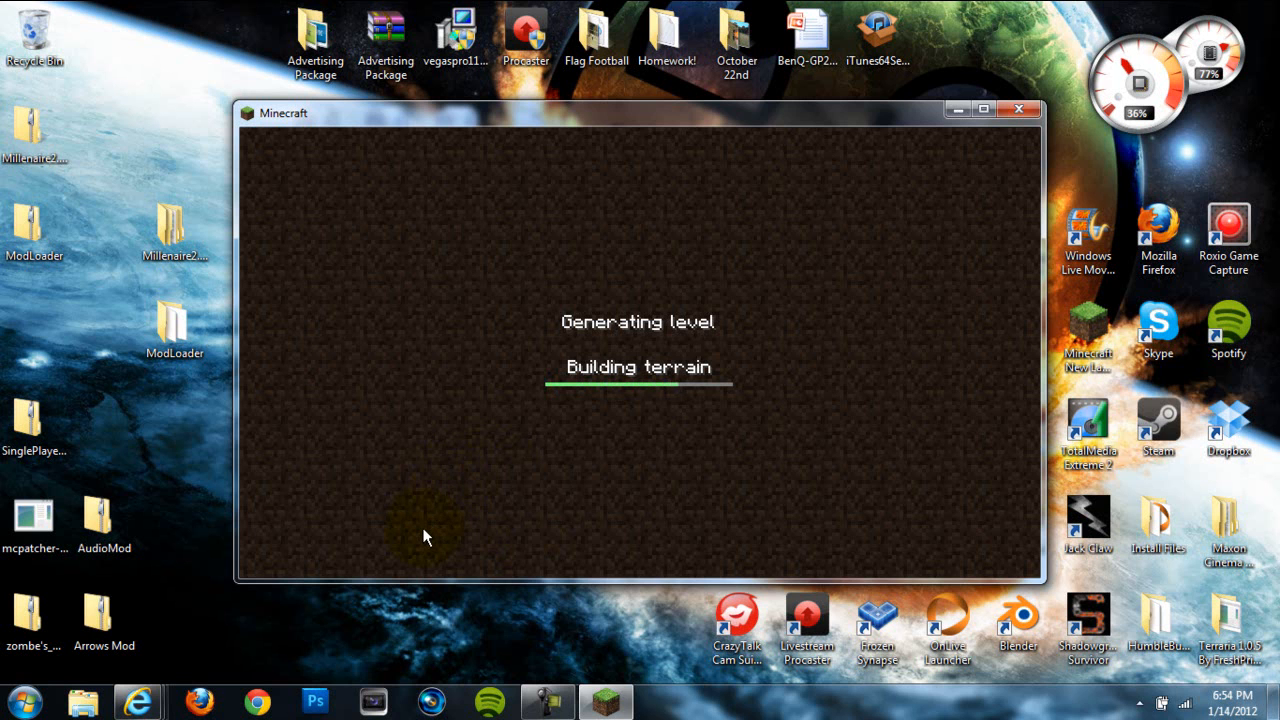
mouse_move(398, 492)
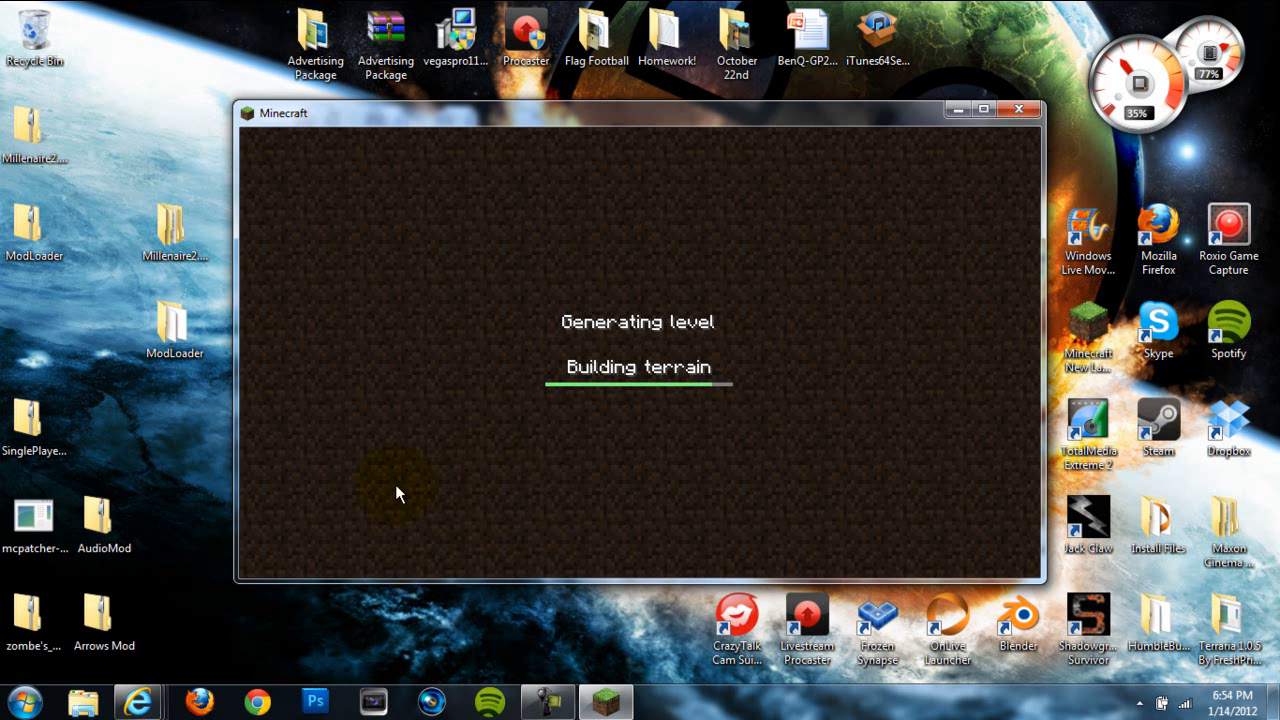
mouse_move(340, 600)
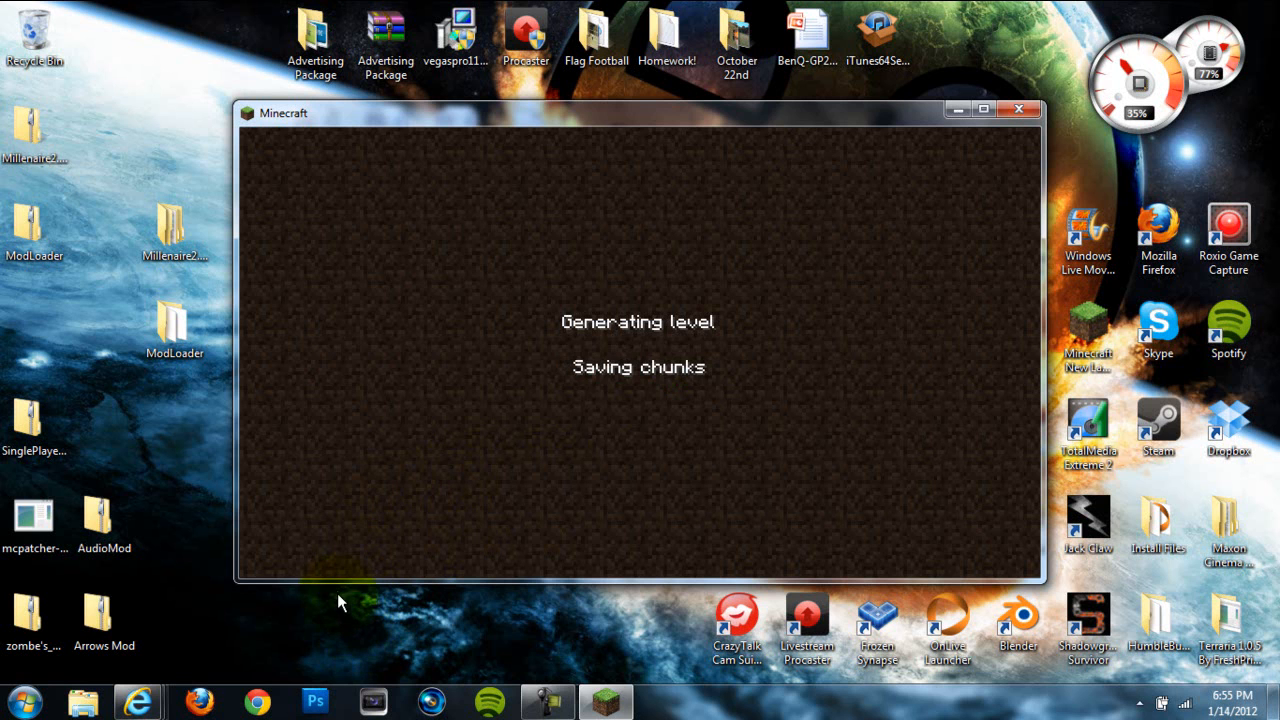
mouse_move(324, 640)
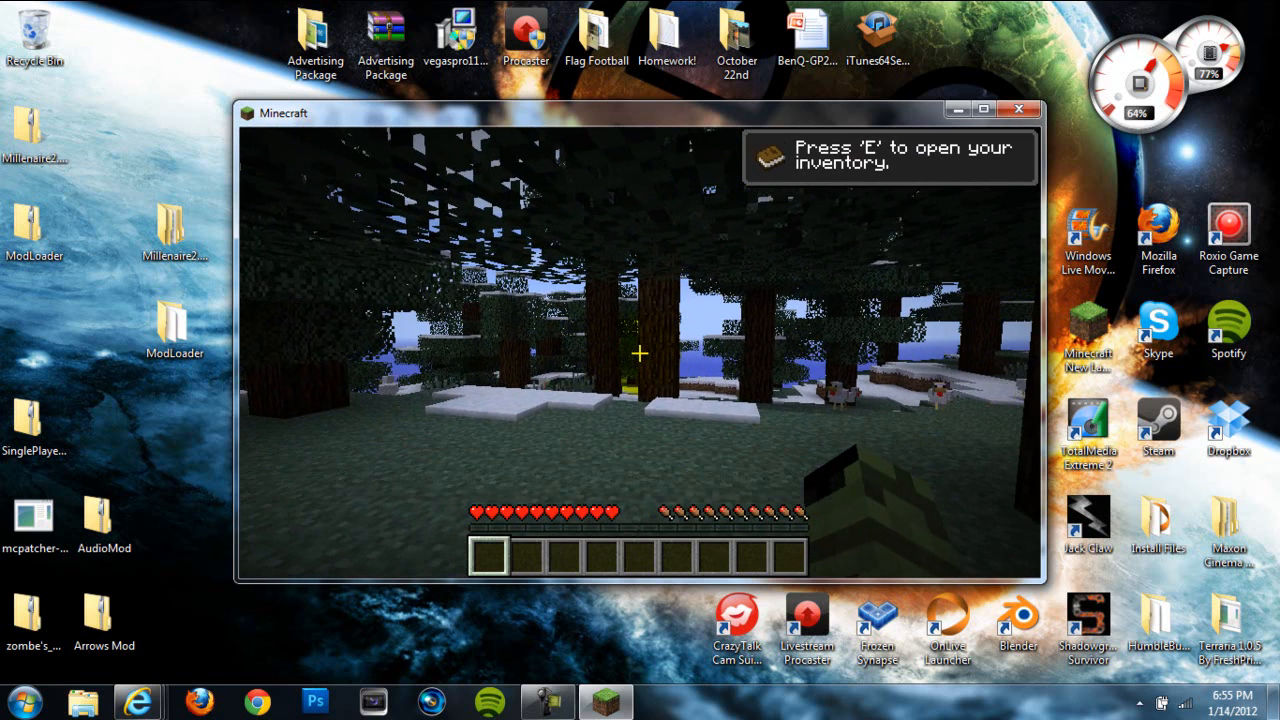
Step: Save and Quit to Title, returning to the Minecraft 1.1 title screen
click(636, 452)
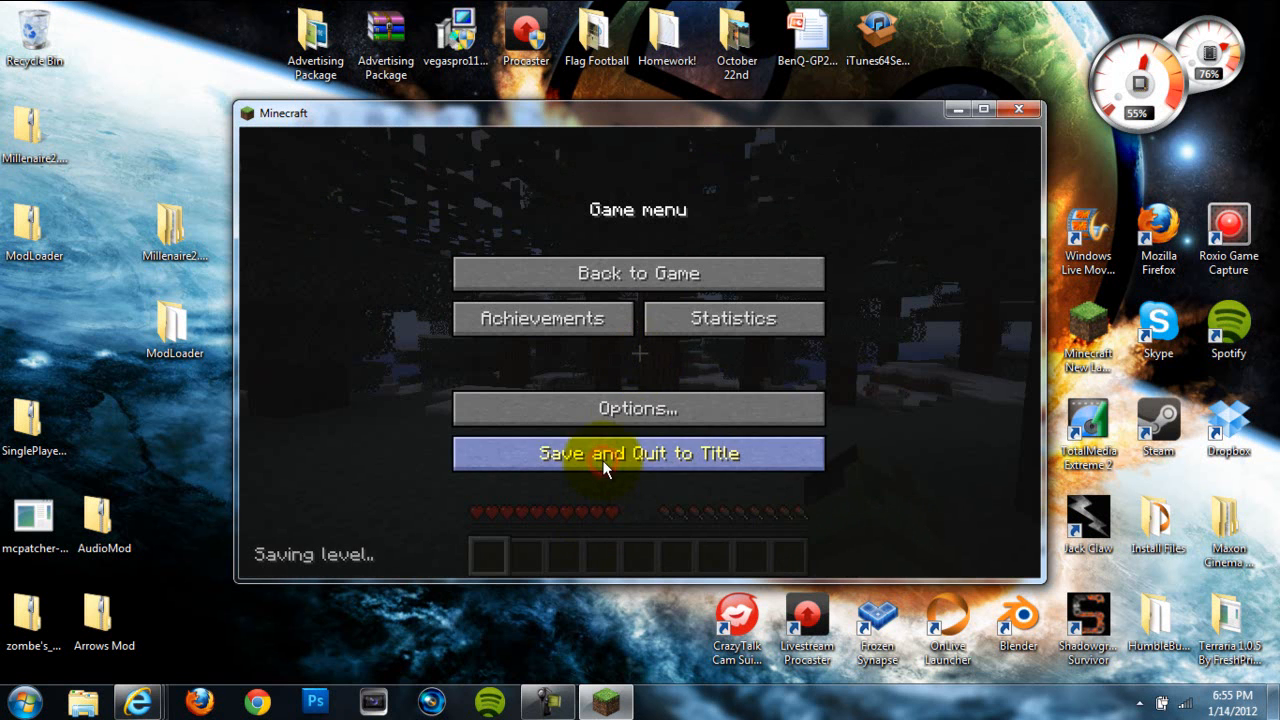
click(636, 452)
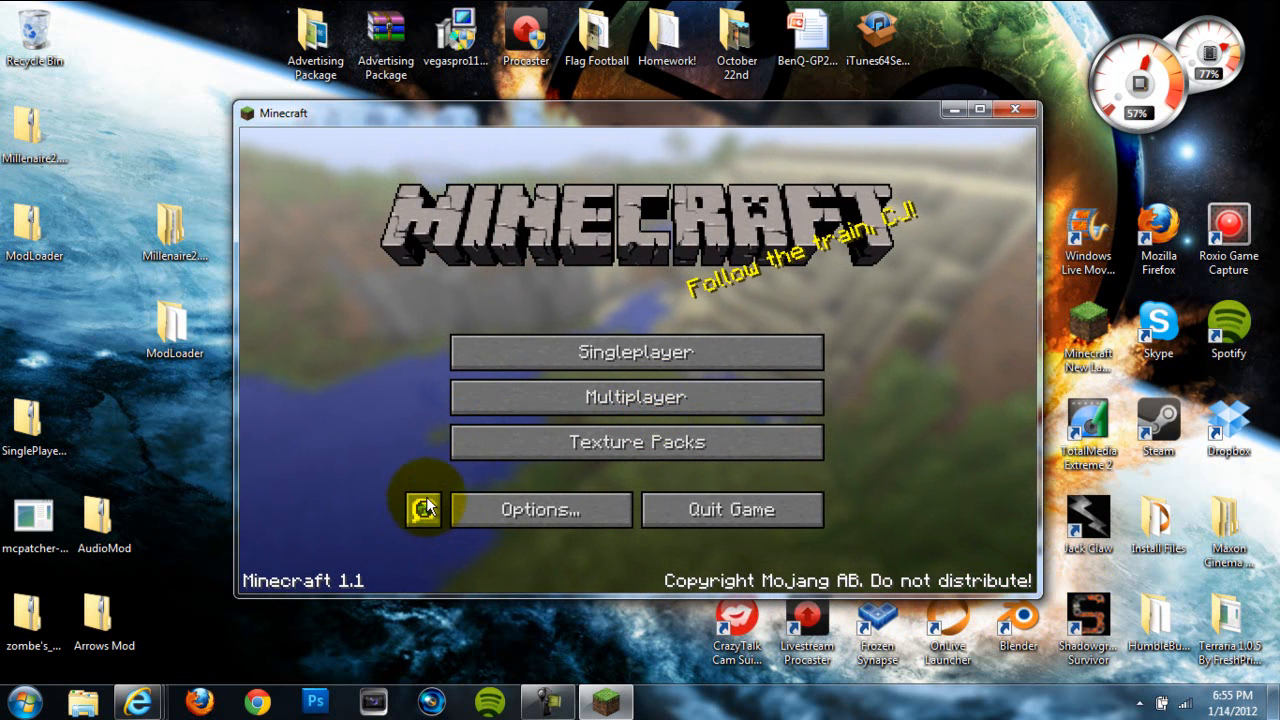
mouse_move(976, 152)
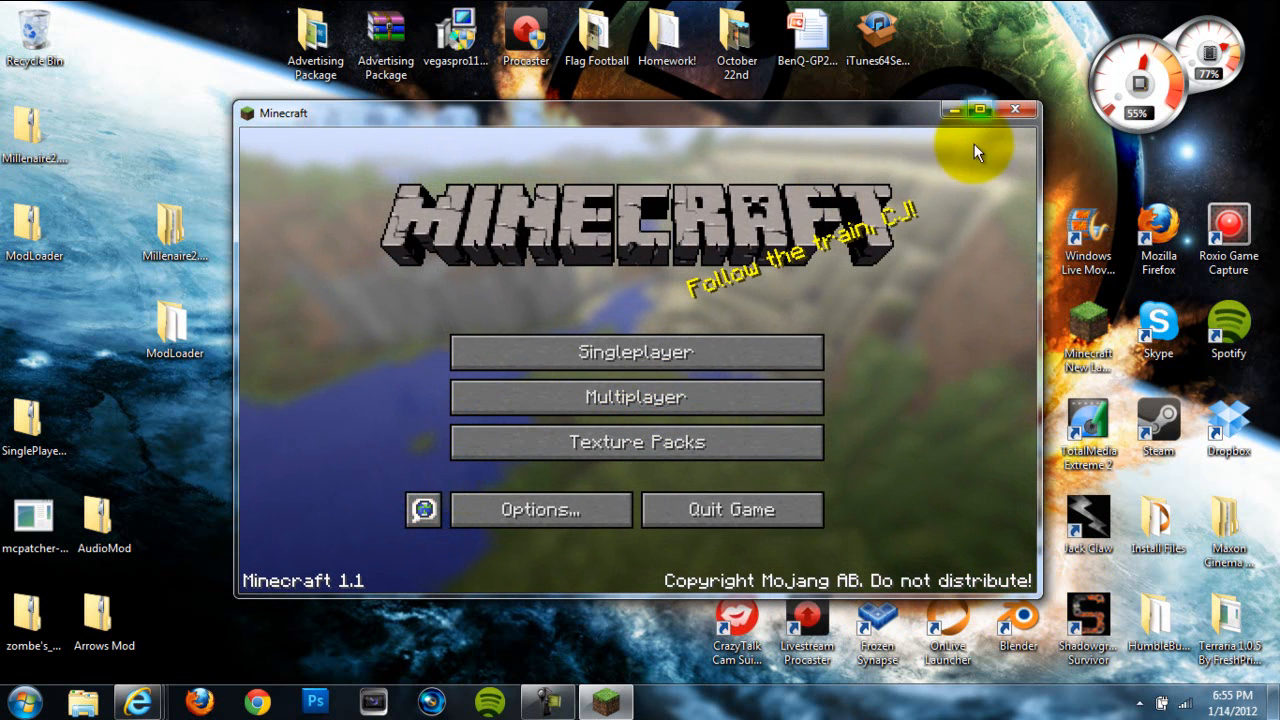